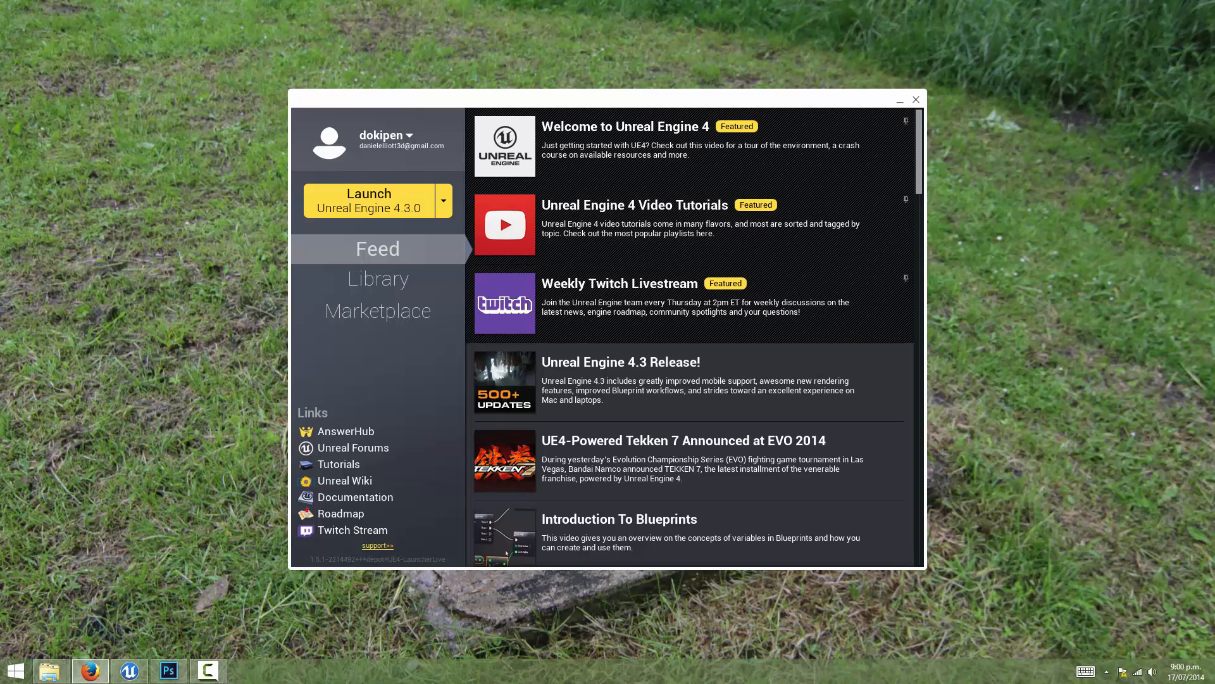
Launch the installed engine version and switch the Project Browser to New Project.
click(369, 200)
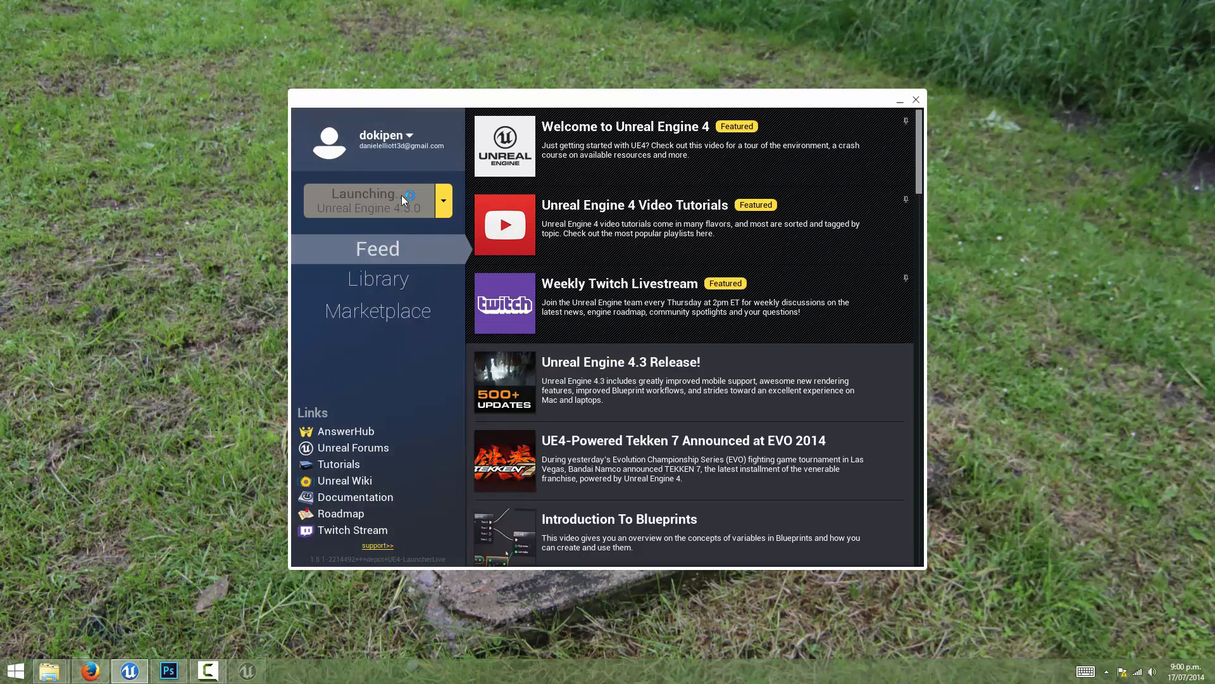
click(365, 200)
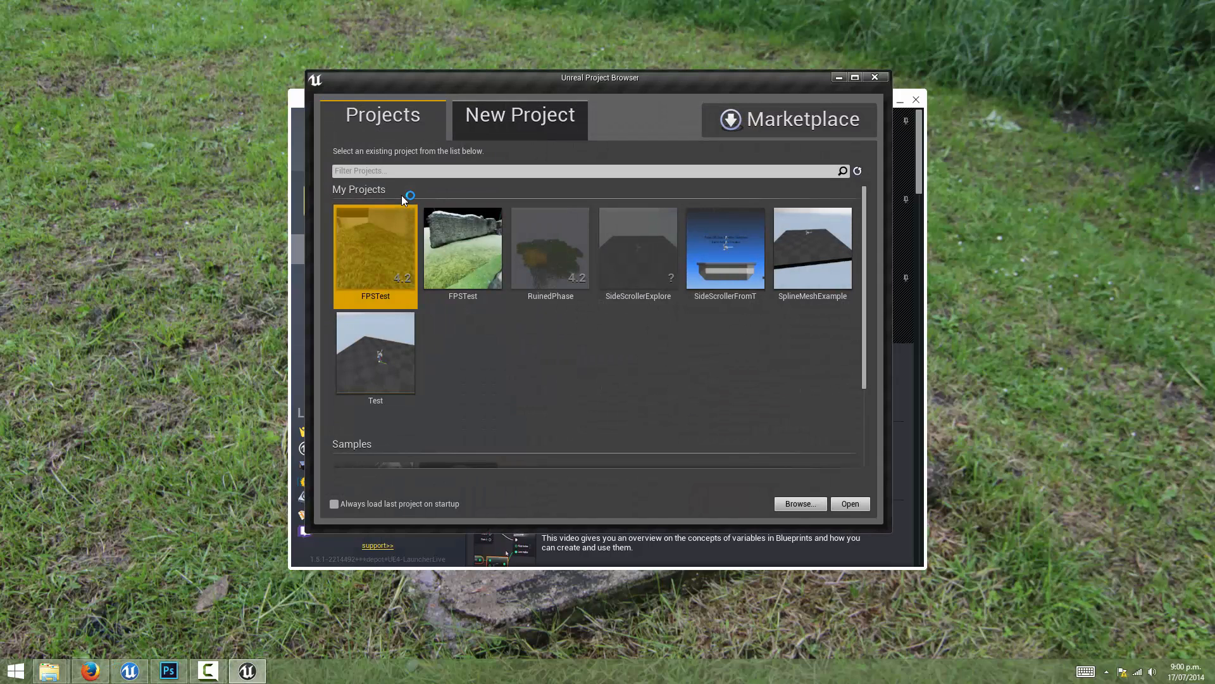
click(520, 114)
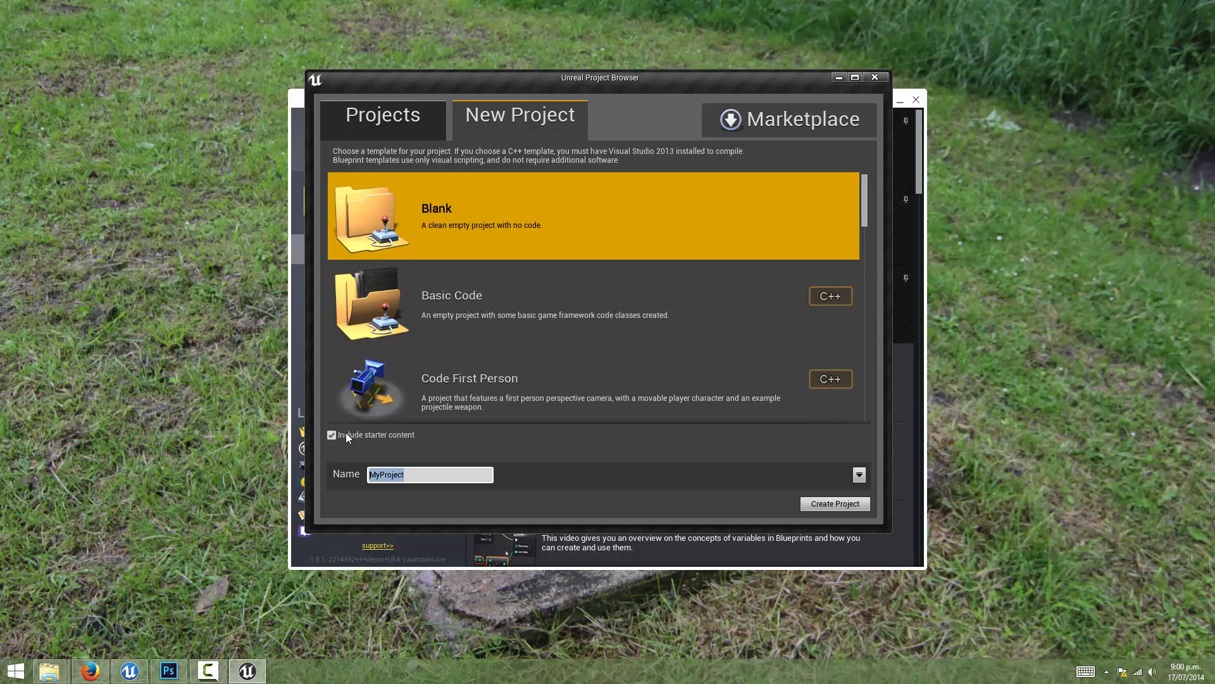
mouse_move(344, 437)
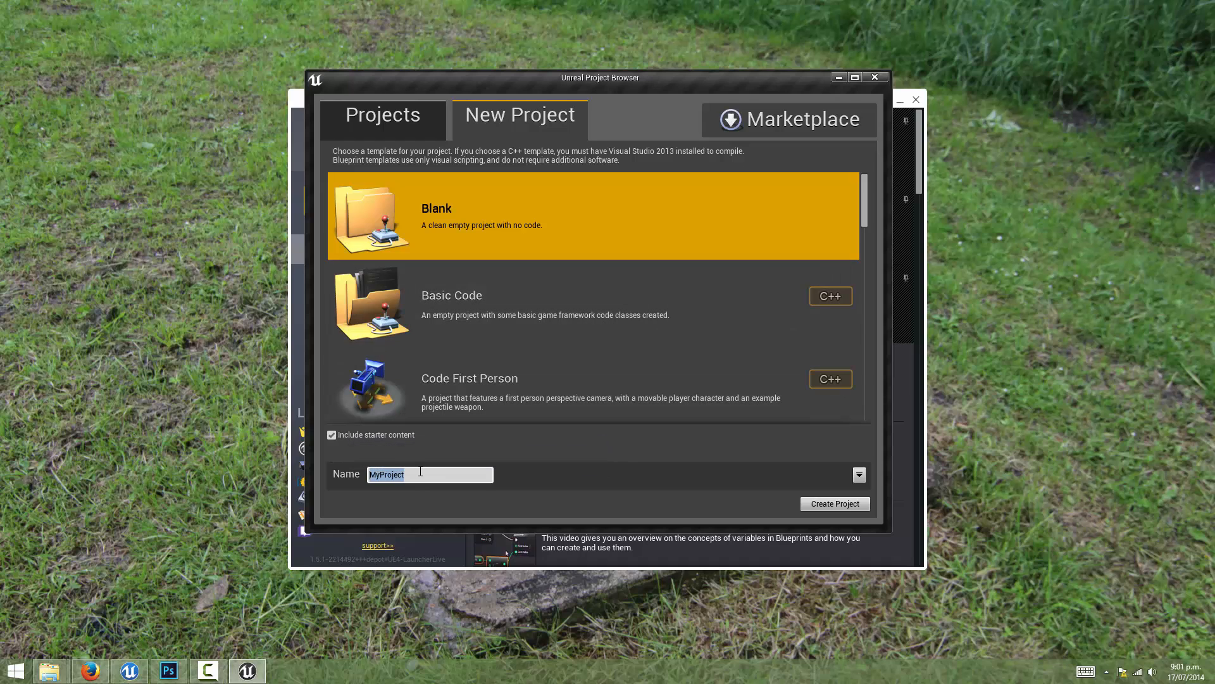
Name the blank starter-content project SplineComponentSetup and create it.
text(S)
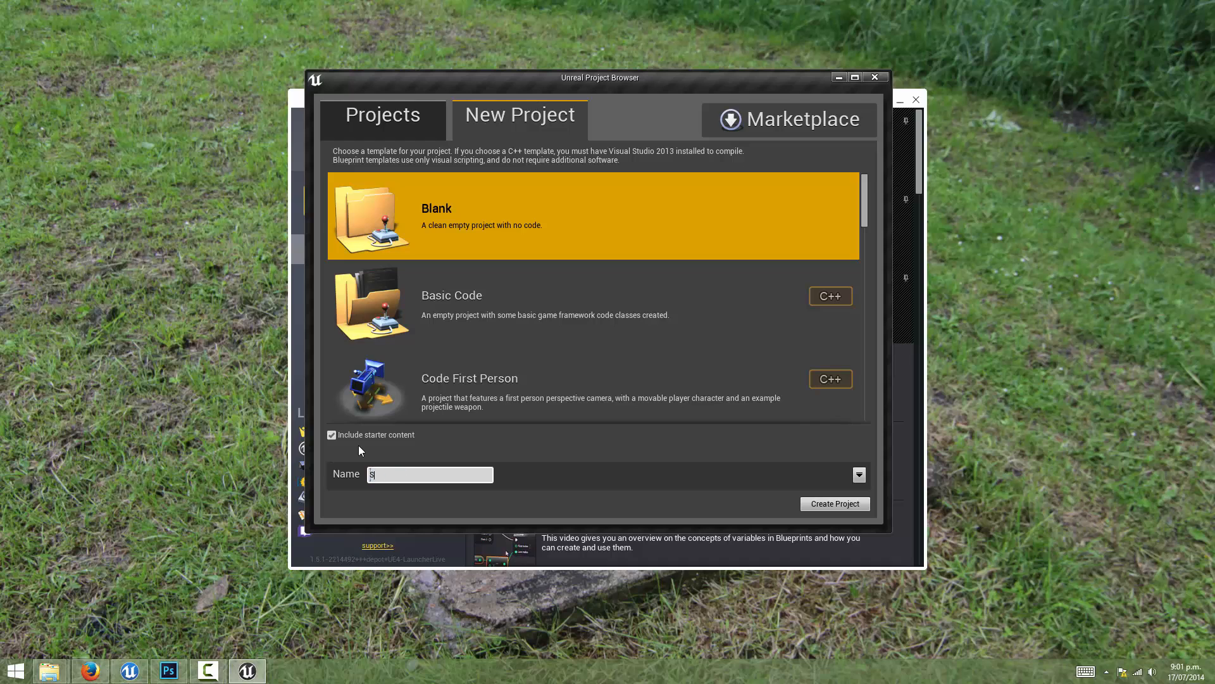
text(SplineCOmponent)
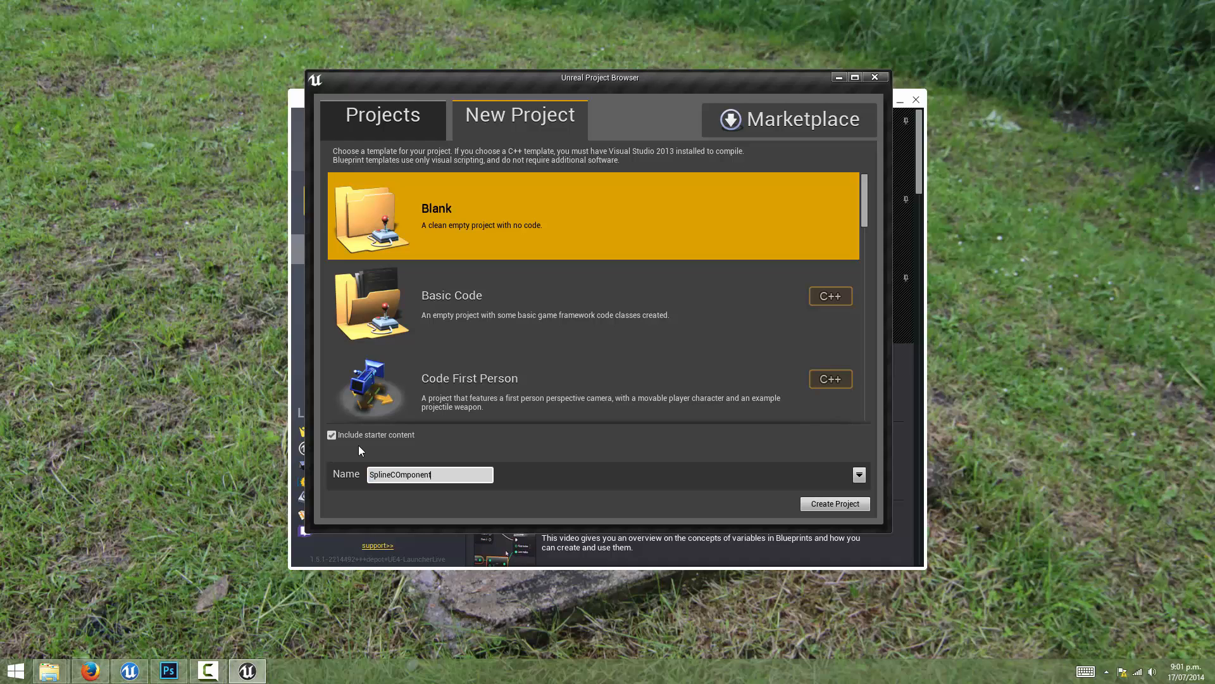
key(Backspace)
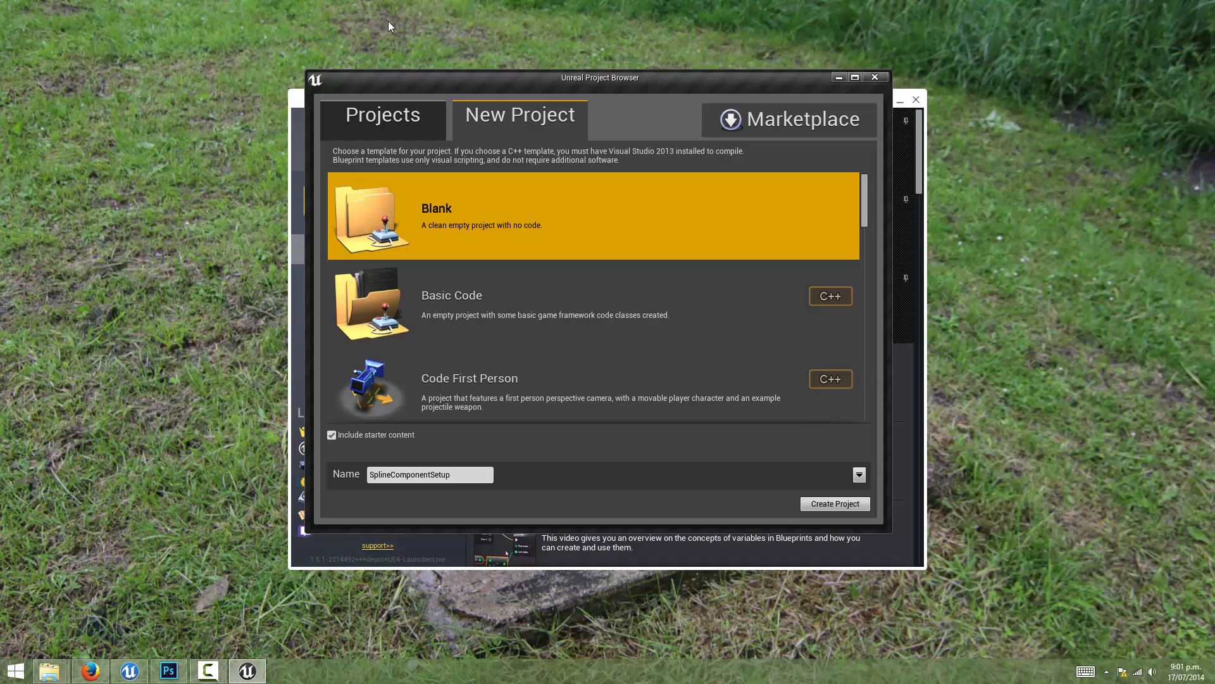
mouse_move(842, 491)
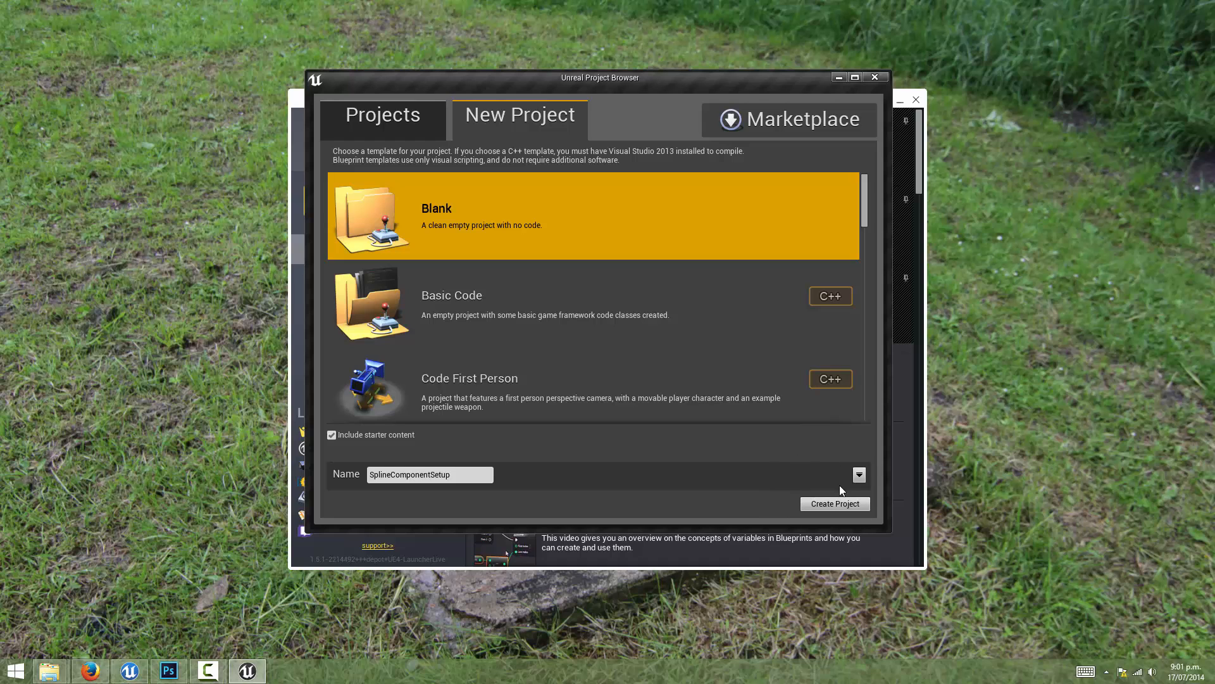
click(834, 504)
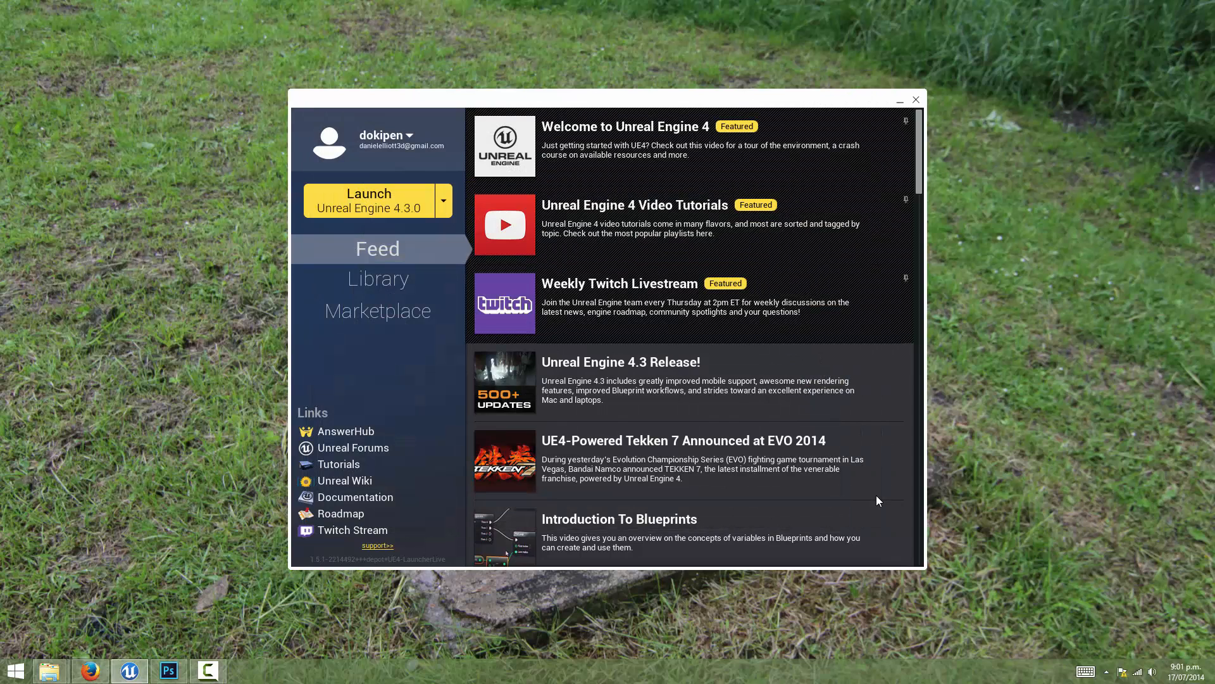
Create a Blueprint asset named SplineActor in the Content Browser and open it for editing.
click(368, 198)
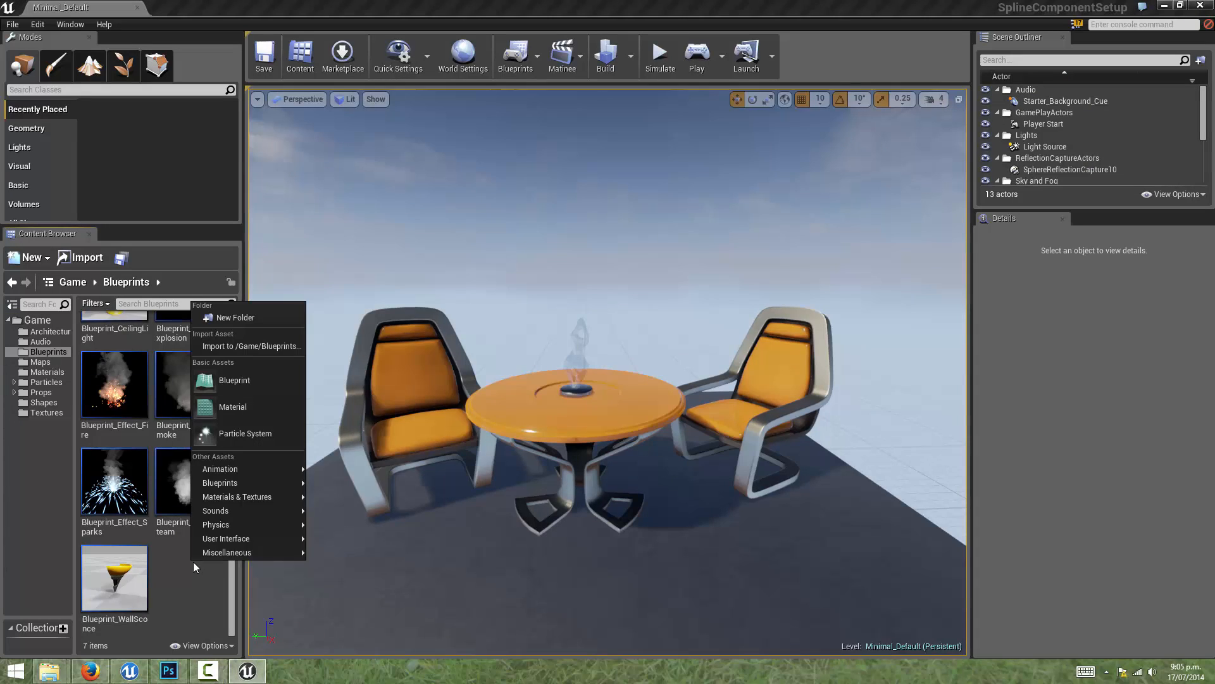
click(234, 380)
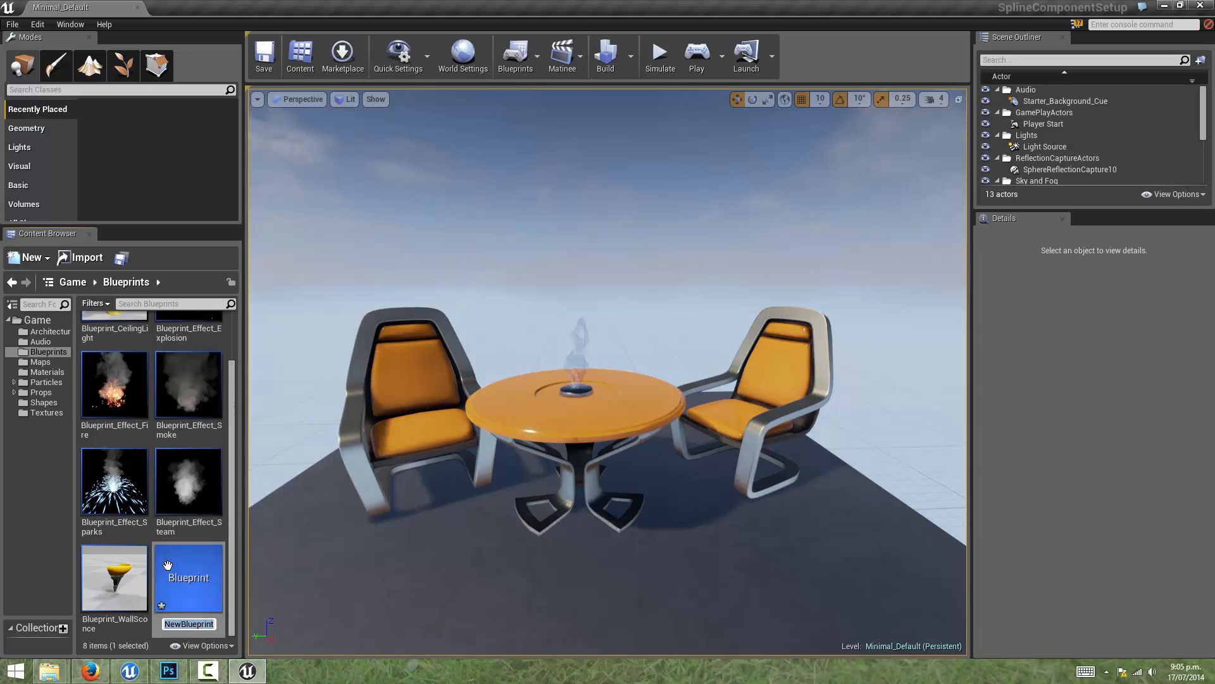
text(SplineActor)
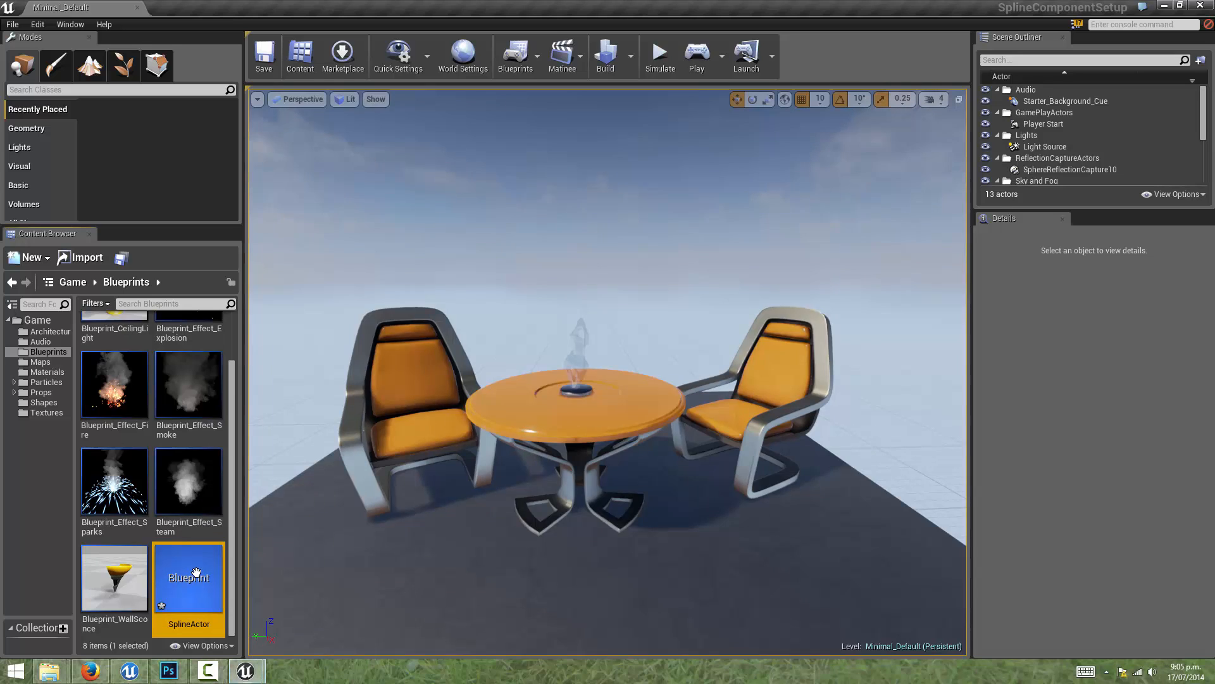
double_click(188, 578)
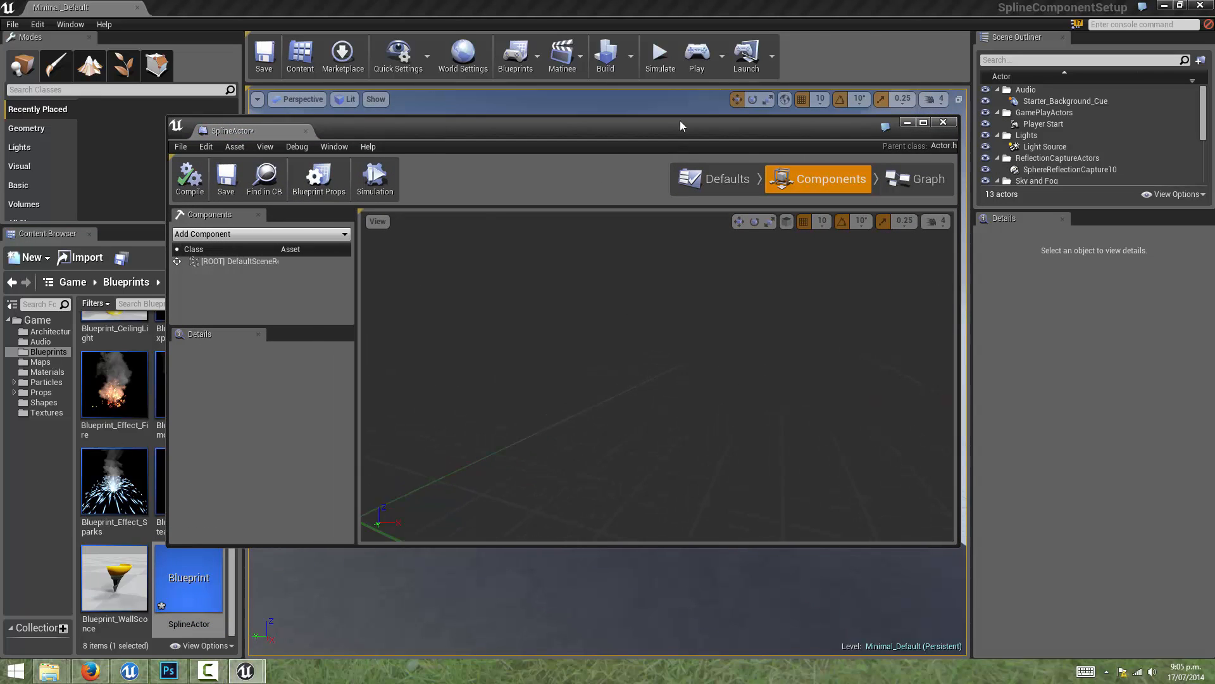
Maximize the Blueprint editor and rename the root scene component to RootSceneComponent.
click(923, 121)
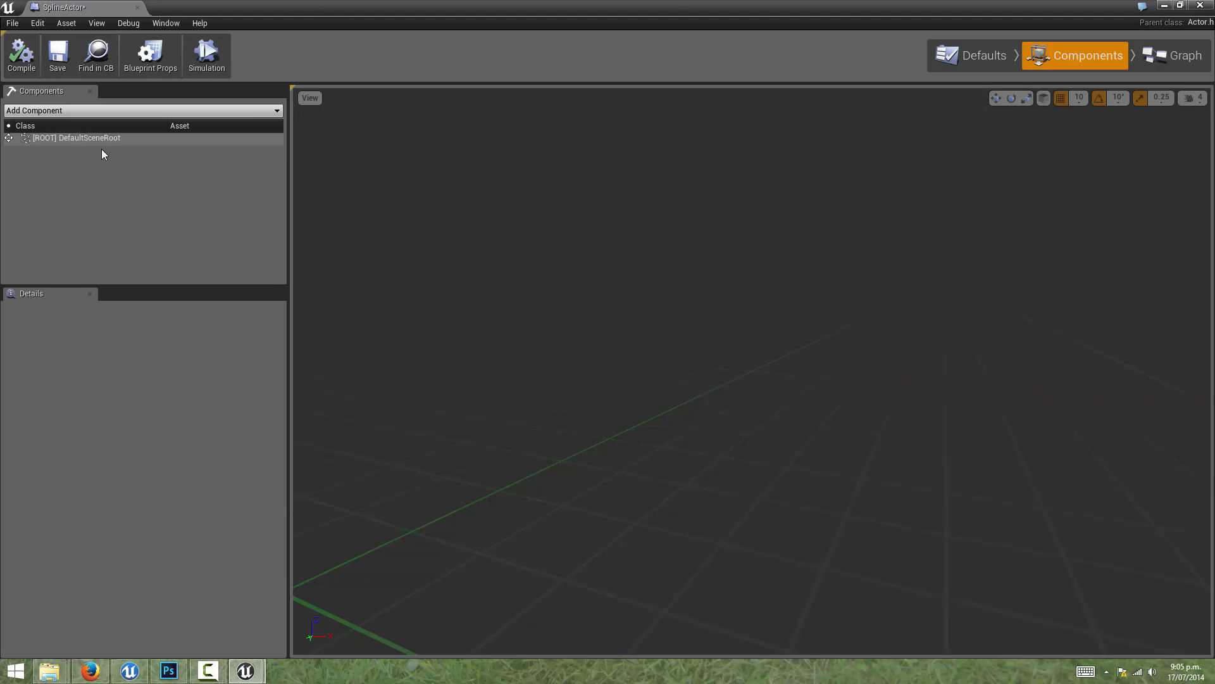
mouse_move(74, 138)
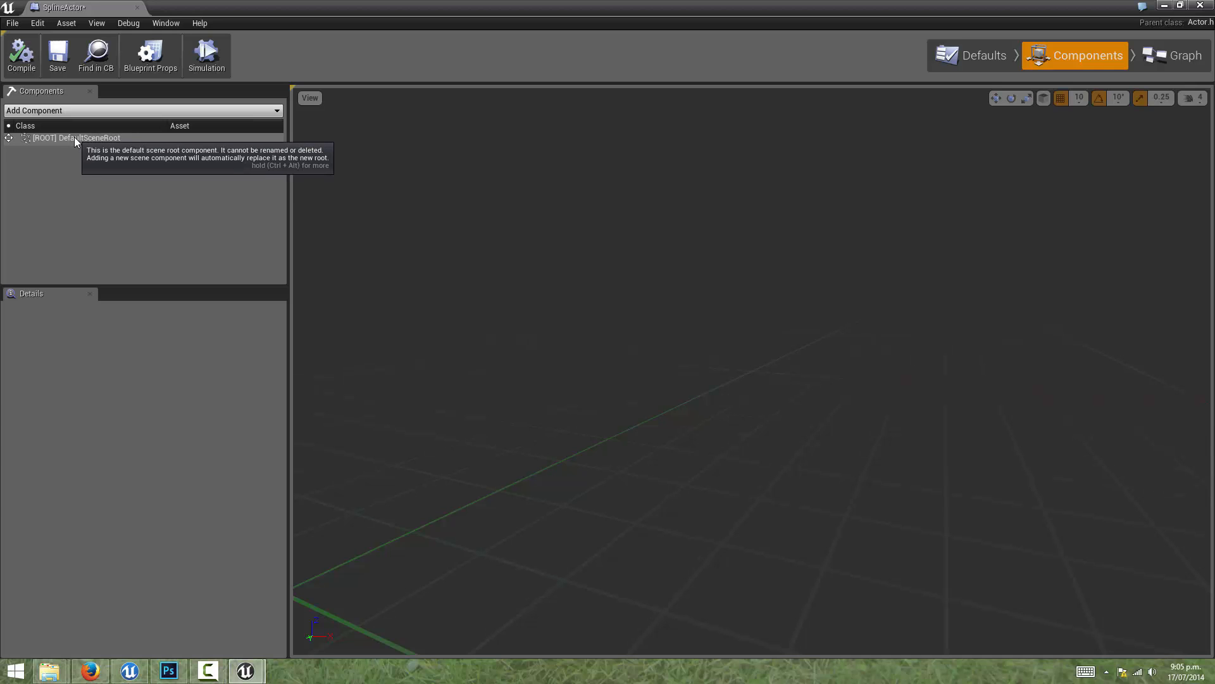
click(143, 110)
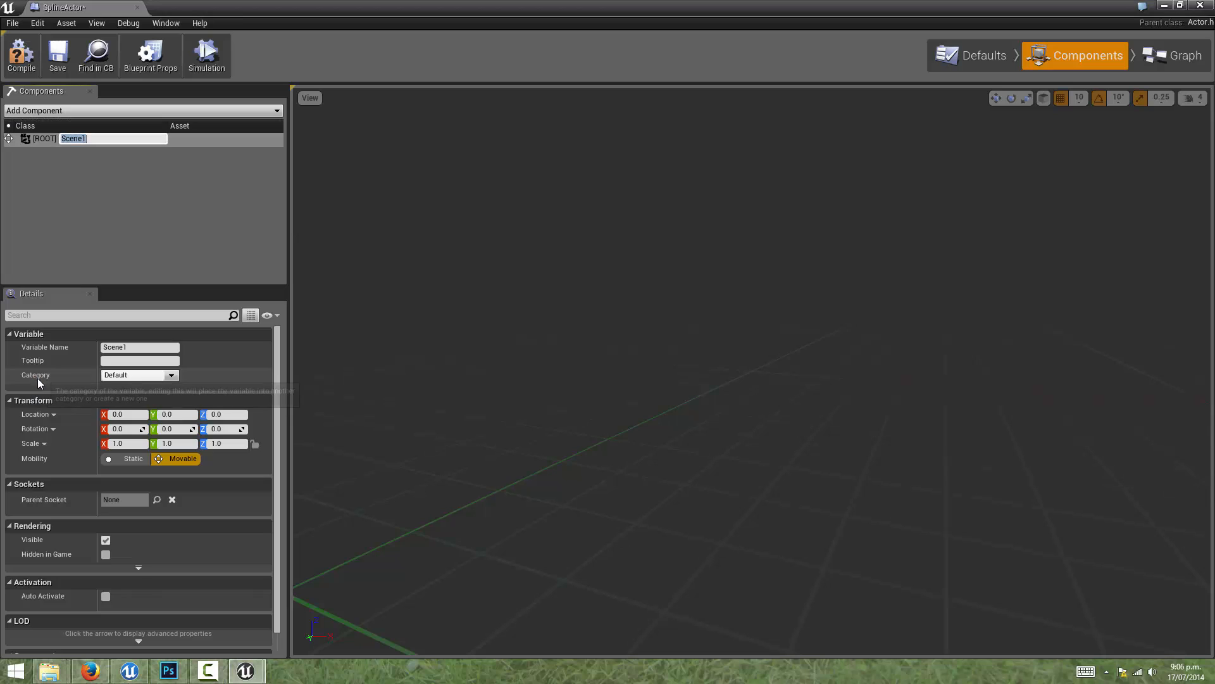
mouse_move(74, 138)
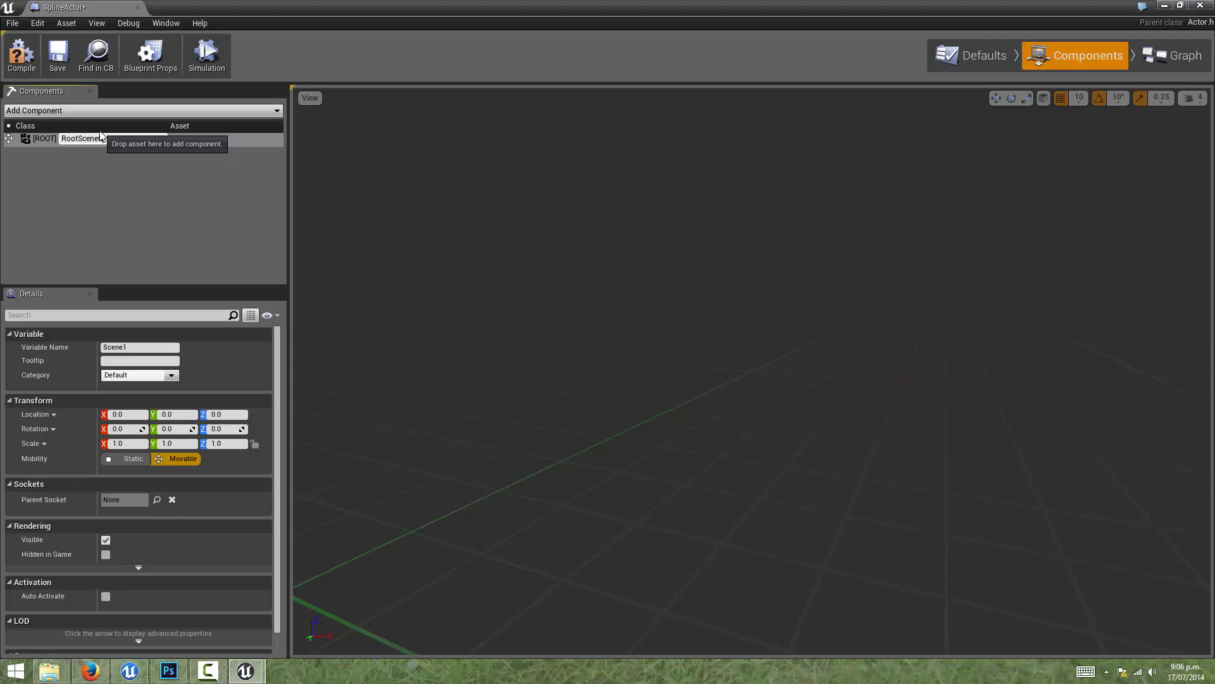
text(RootSceneComponent)
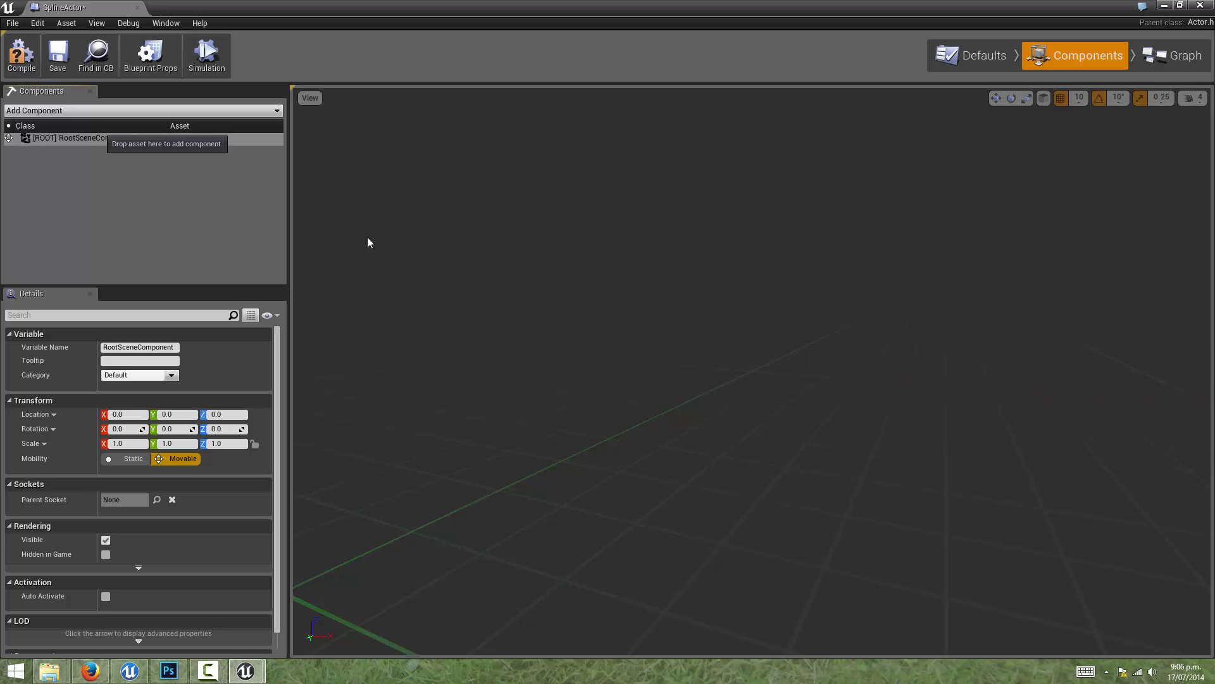
mouse_move(109, 138)
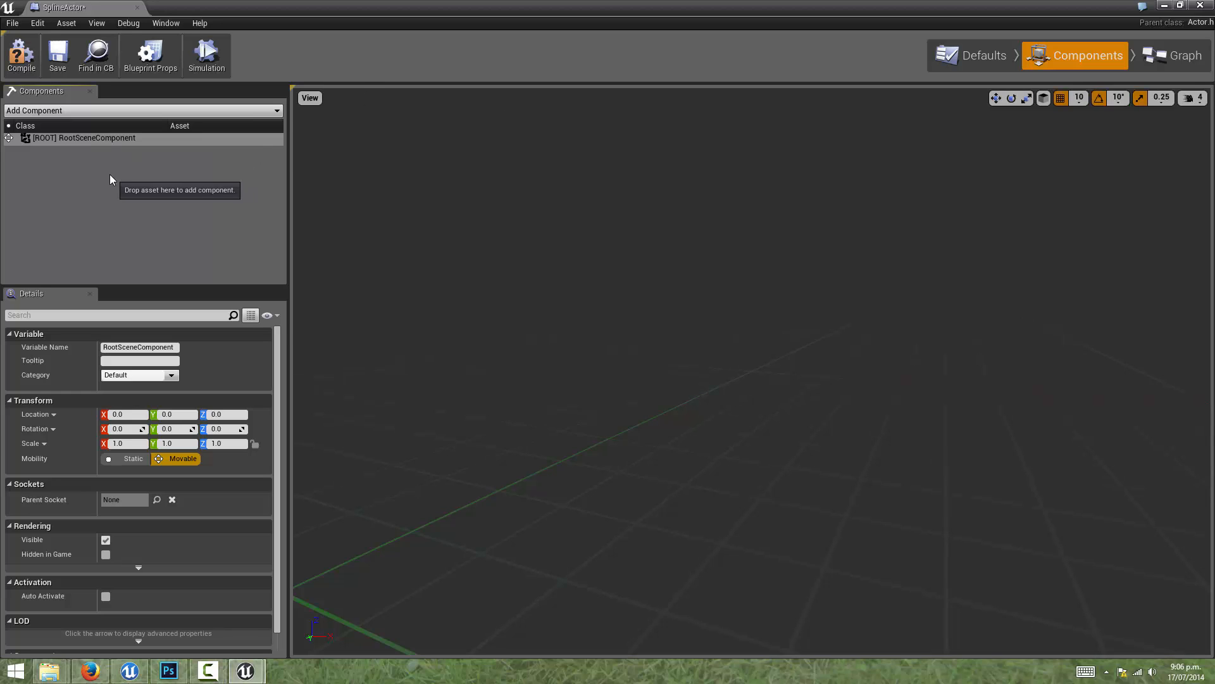
mouse_move(143, 161)
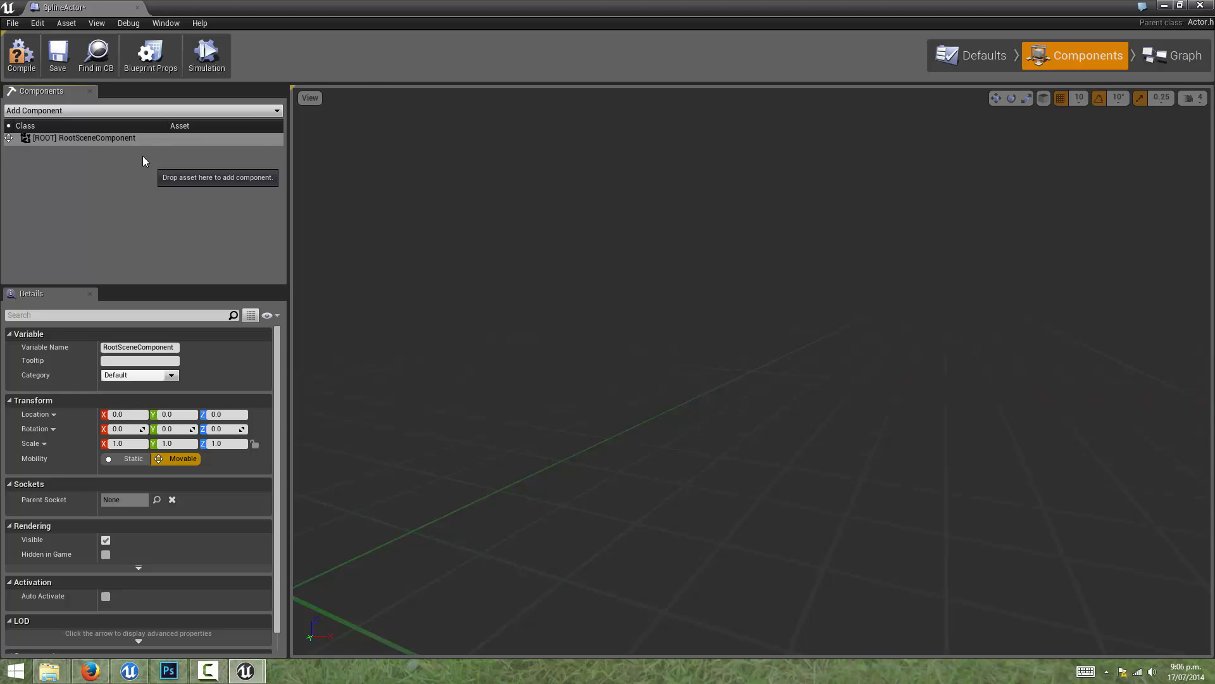
Add a Spline component under the root via Add Component.
click(143, 110)
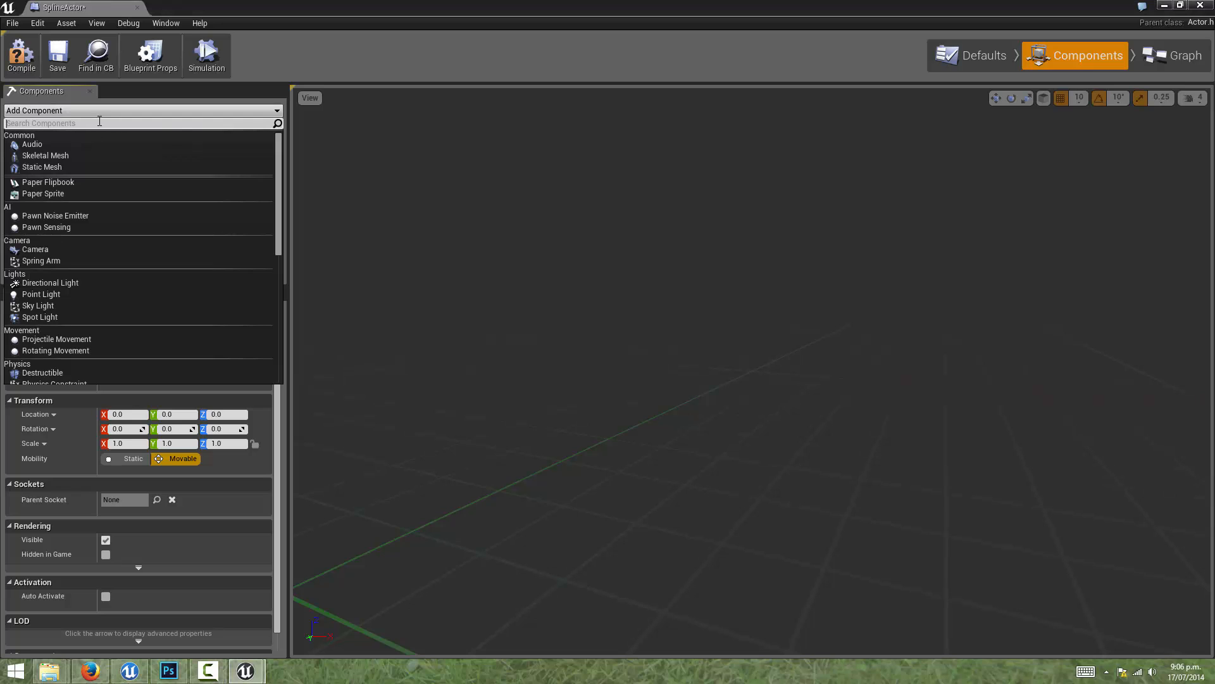
mouse_move(235, 168)
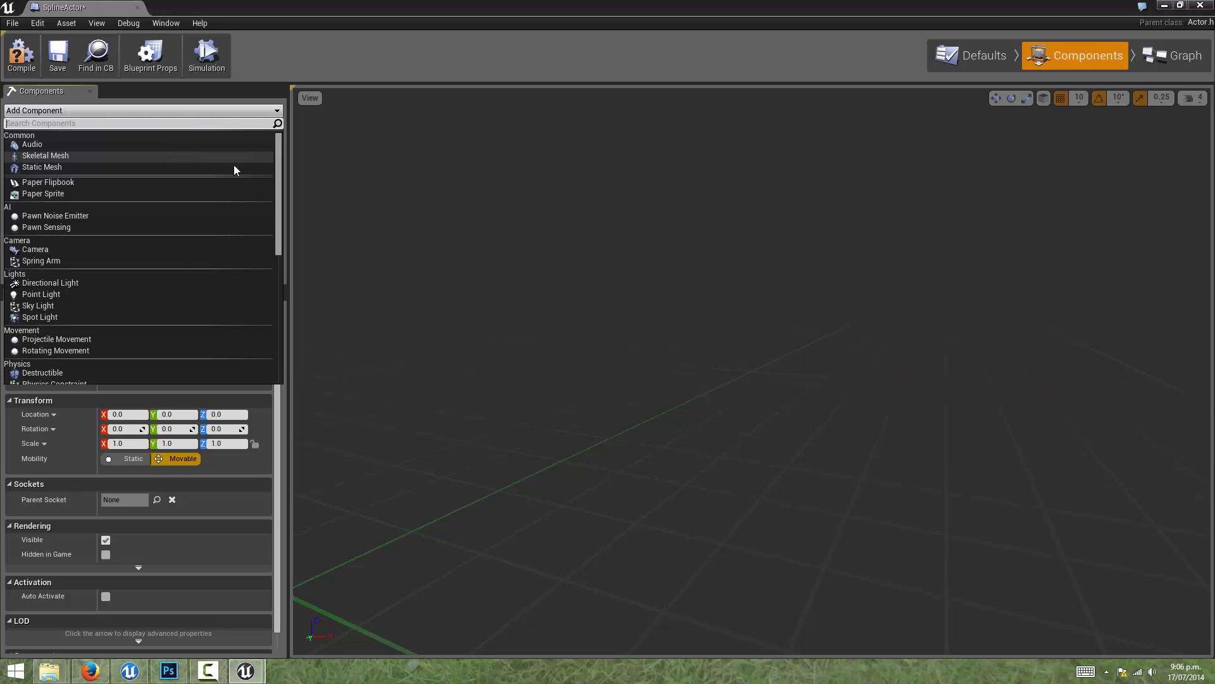
scroll(down, 3)
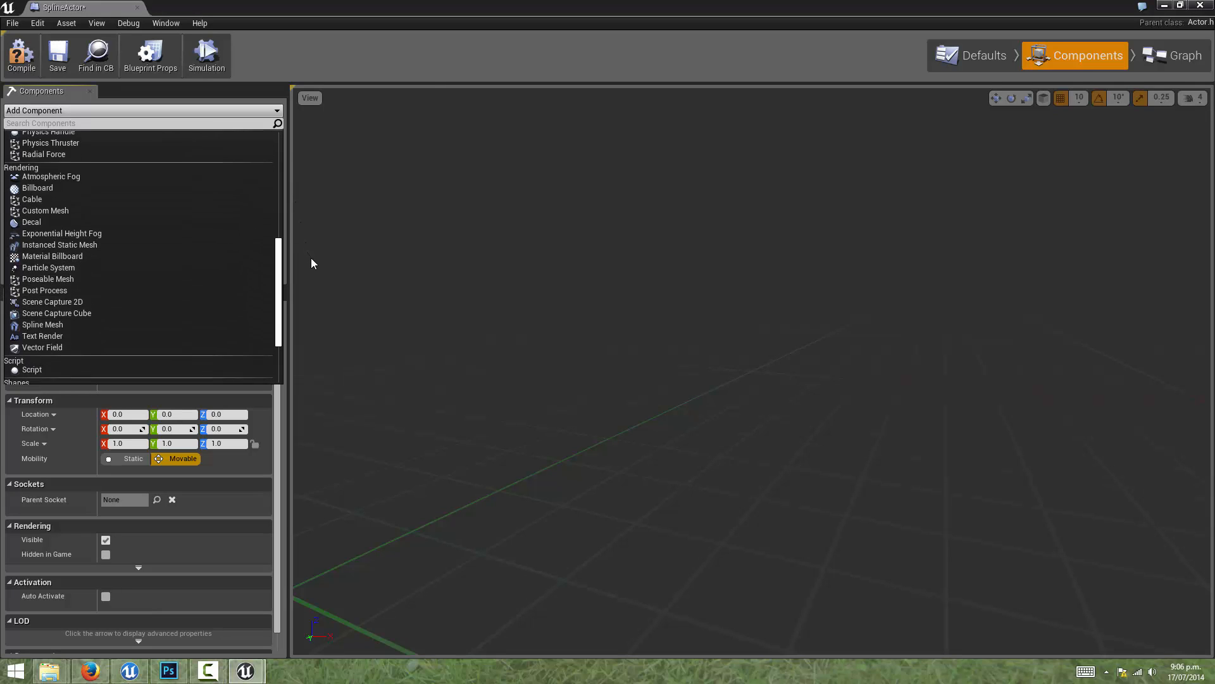
scroll(down, 3)
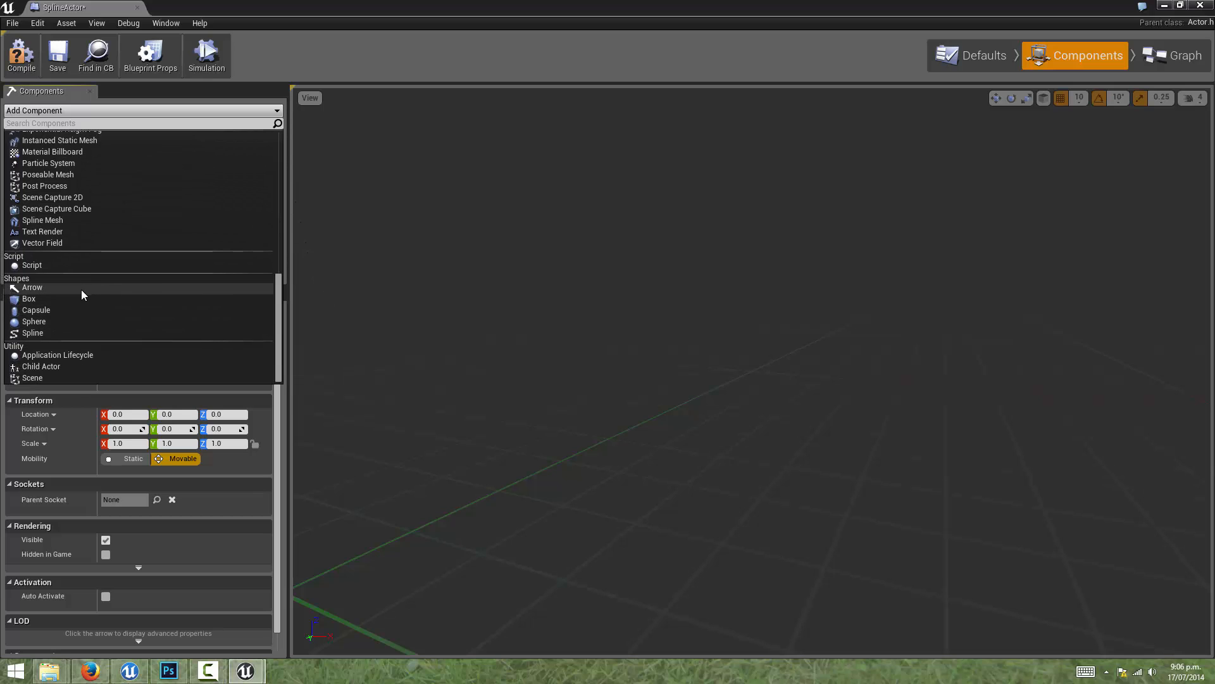
click(33, 333)
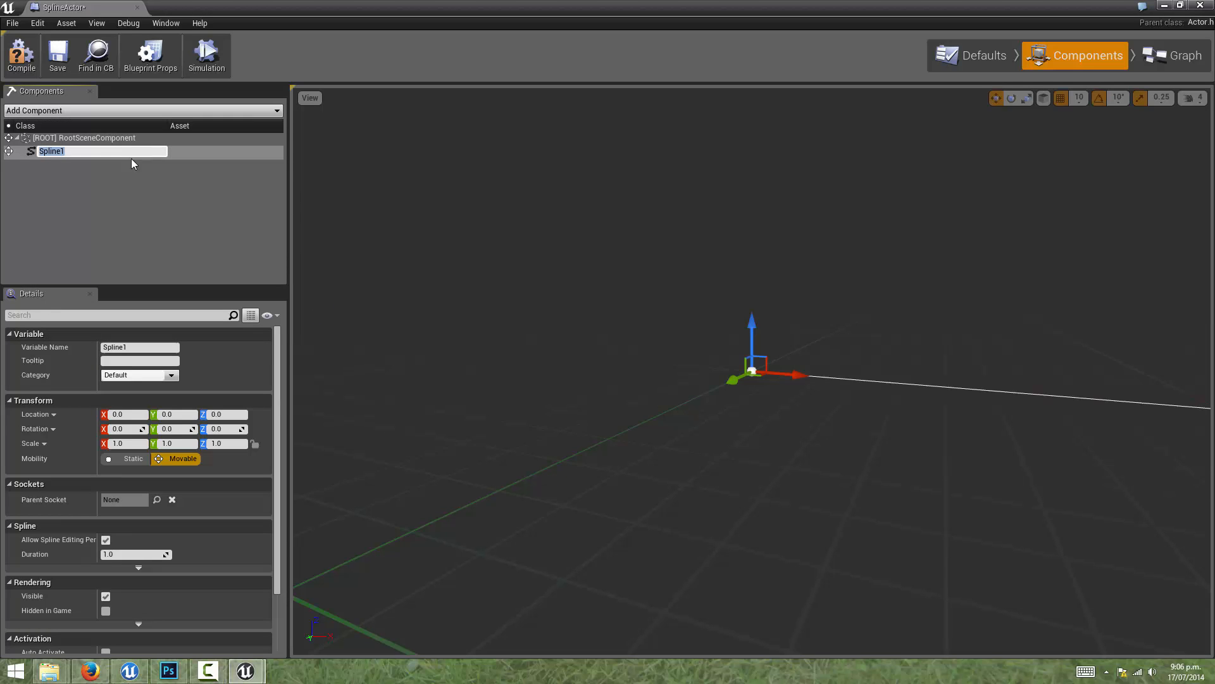
mouse_move(74, 175)
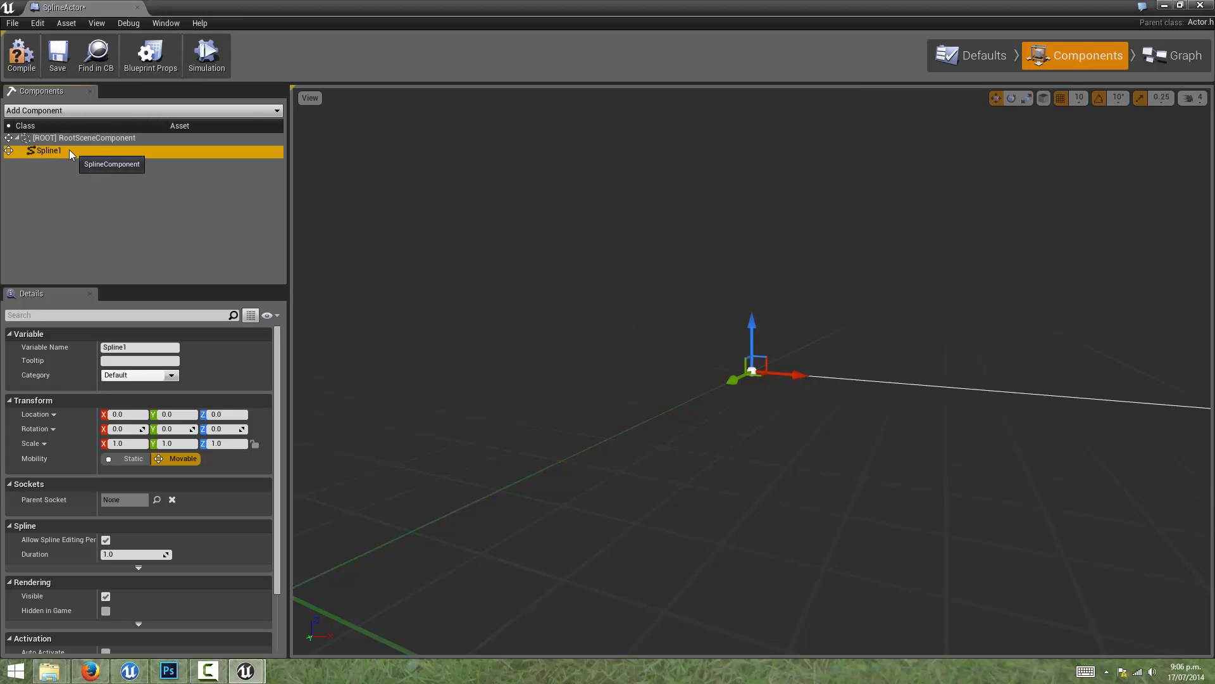
mouse_move(48, 161)
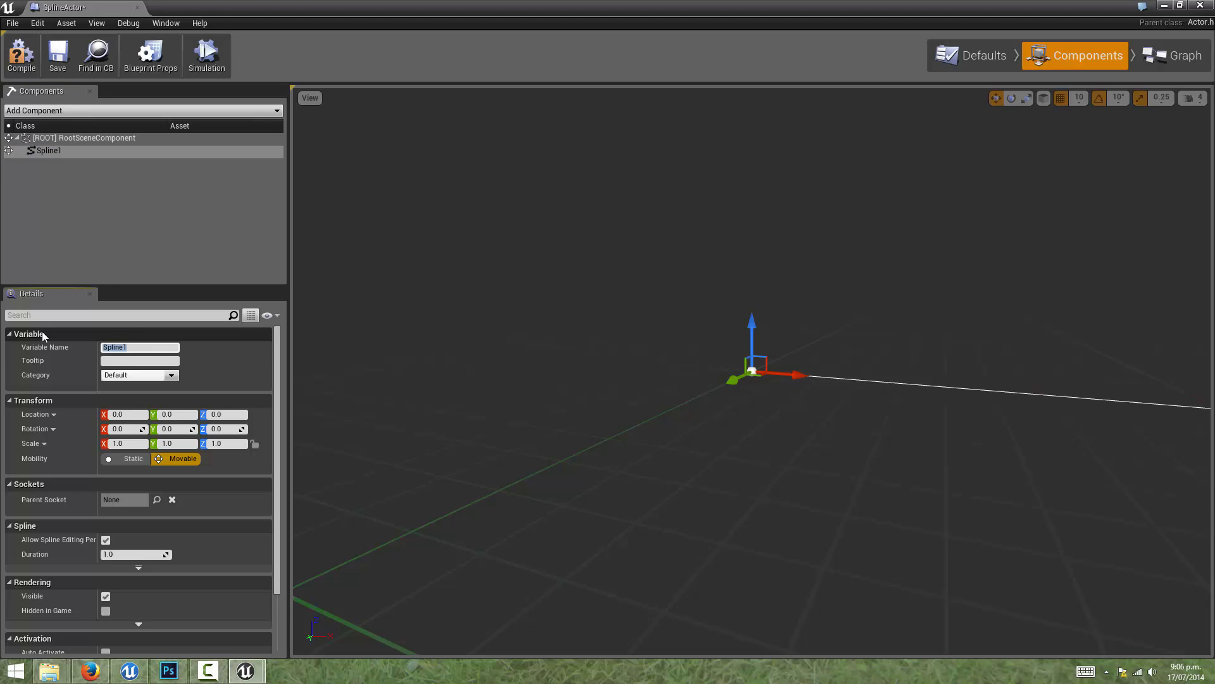
Name the spline component SplineComponentExample and select it.
text(SplineCompnentExample)
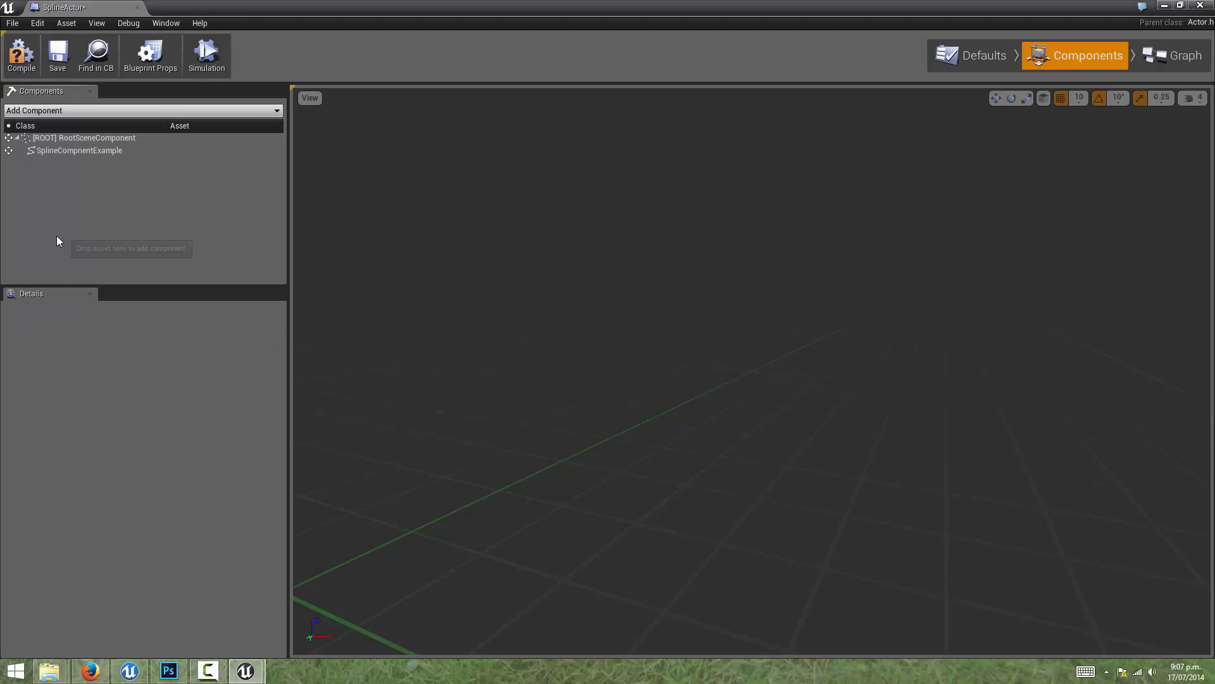
click(77, 151)
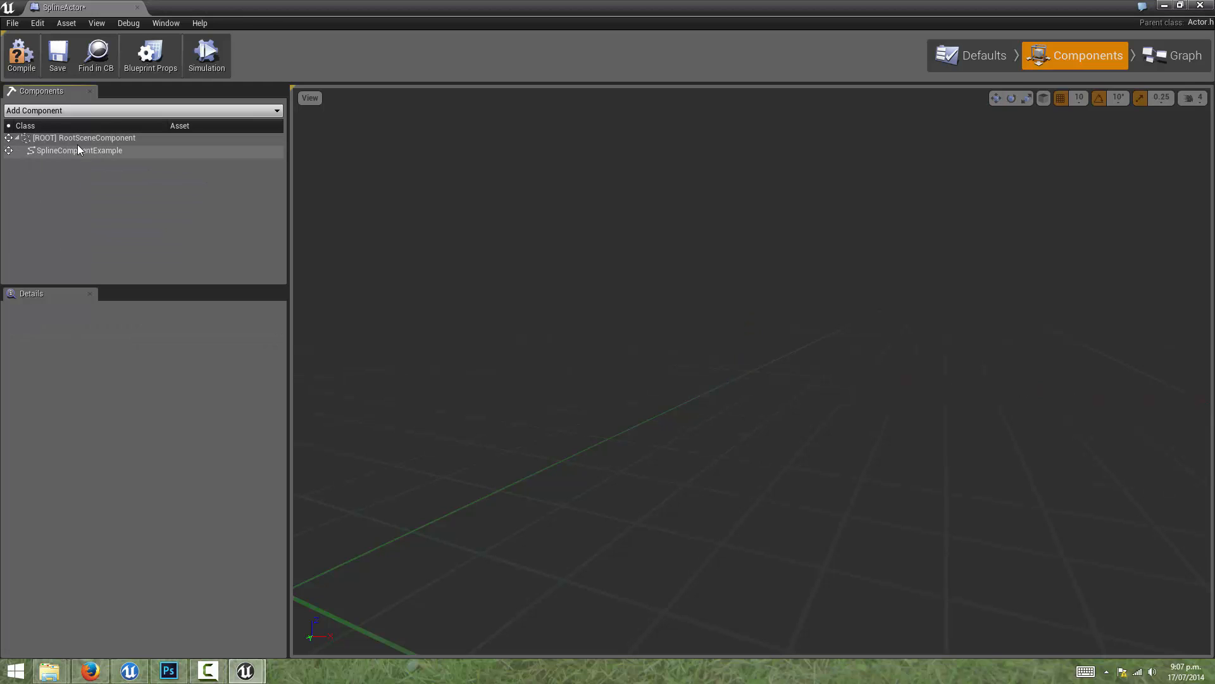
mouse_move(98, 153)
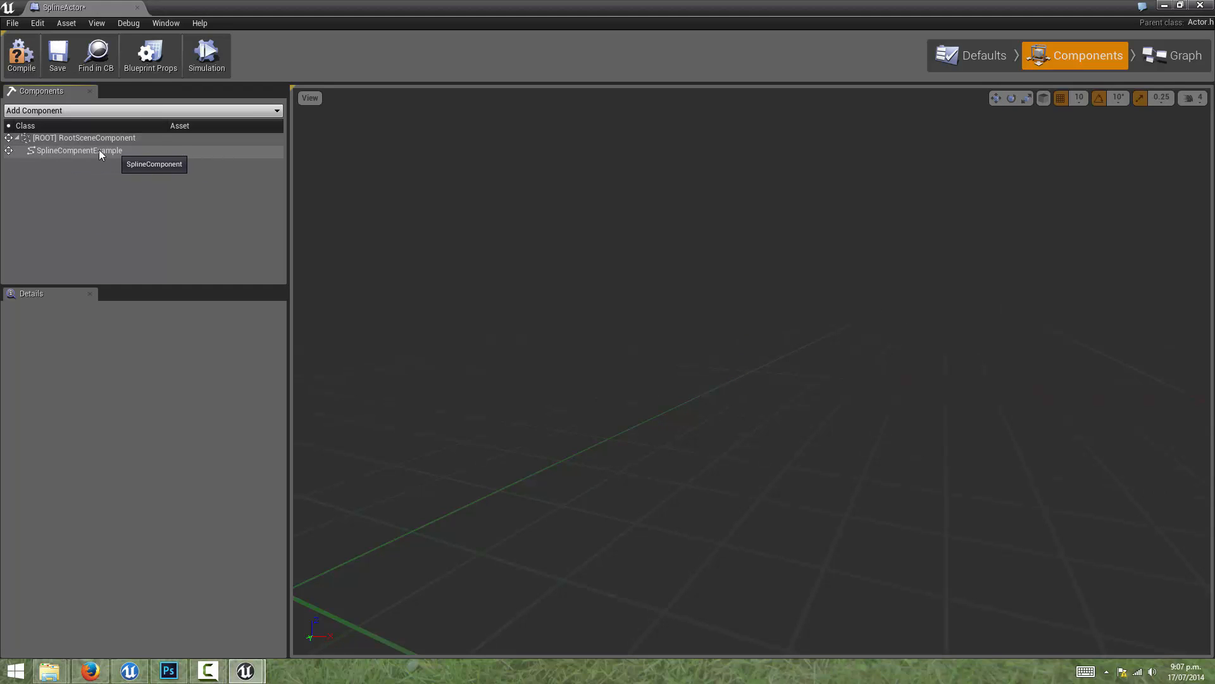
click(77, 151)
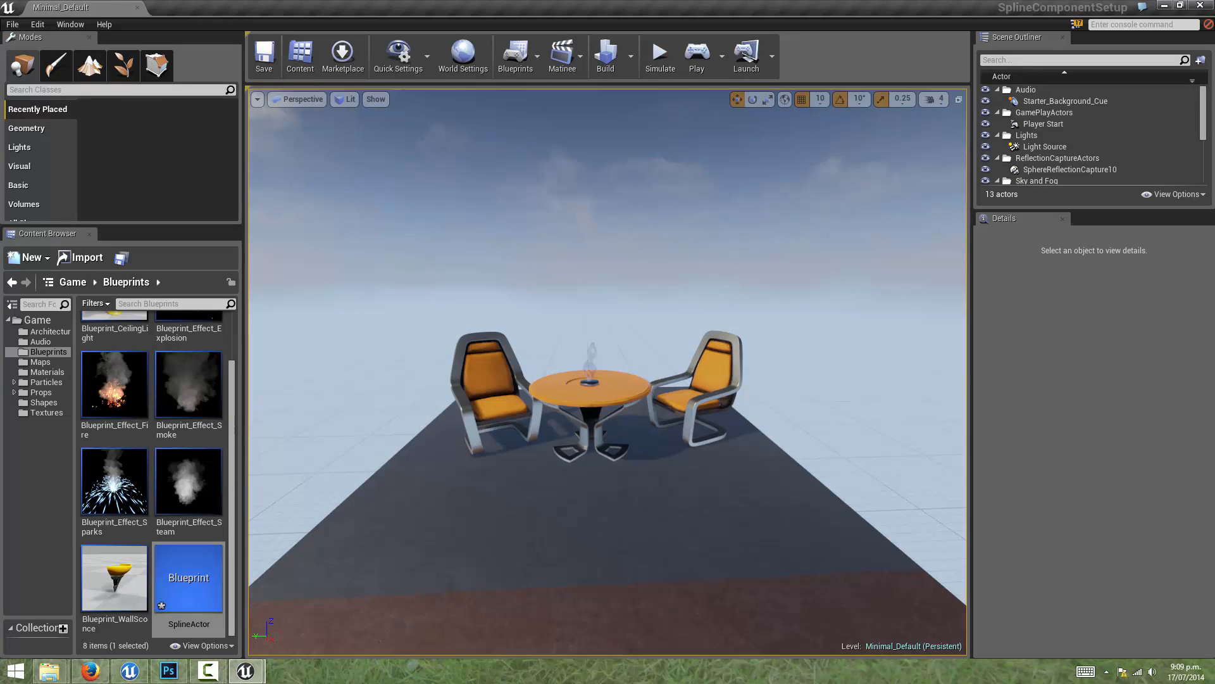
mouse_move(189, 577)
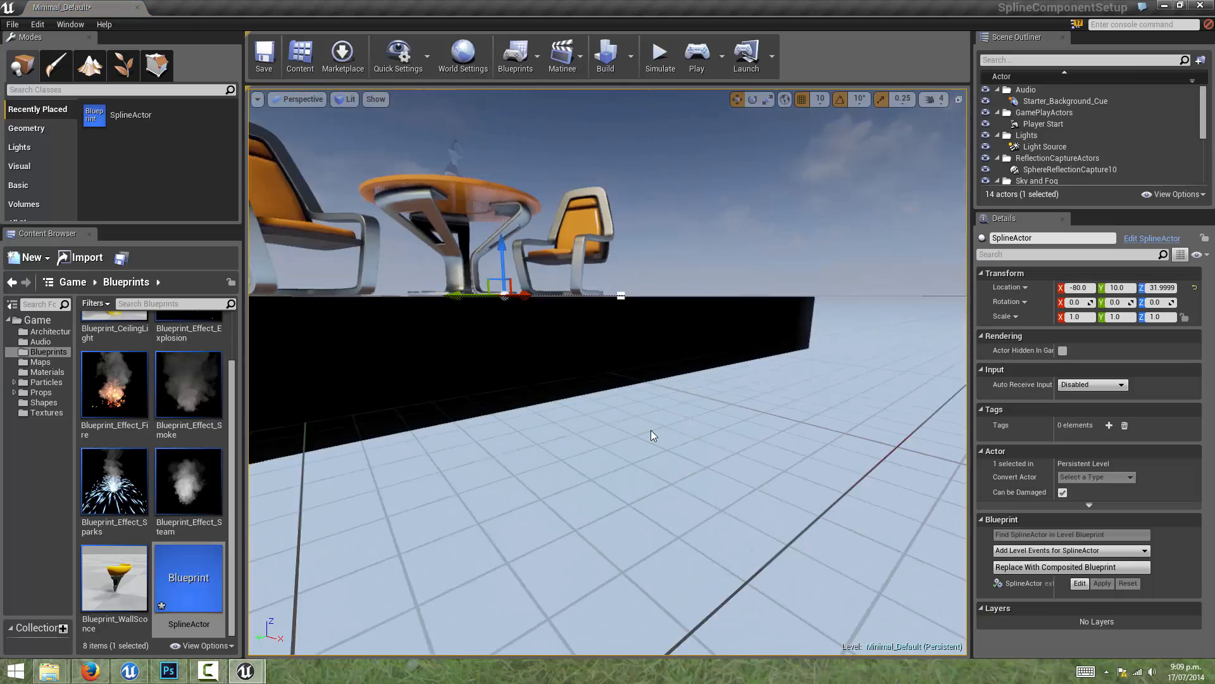
Drag a SplineActor into the level beside the table, removing extra copies so one instance remains.
drag(651, 435, 701, 409)
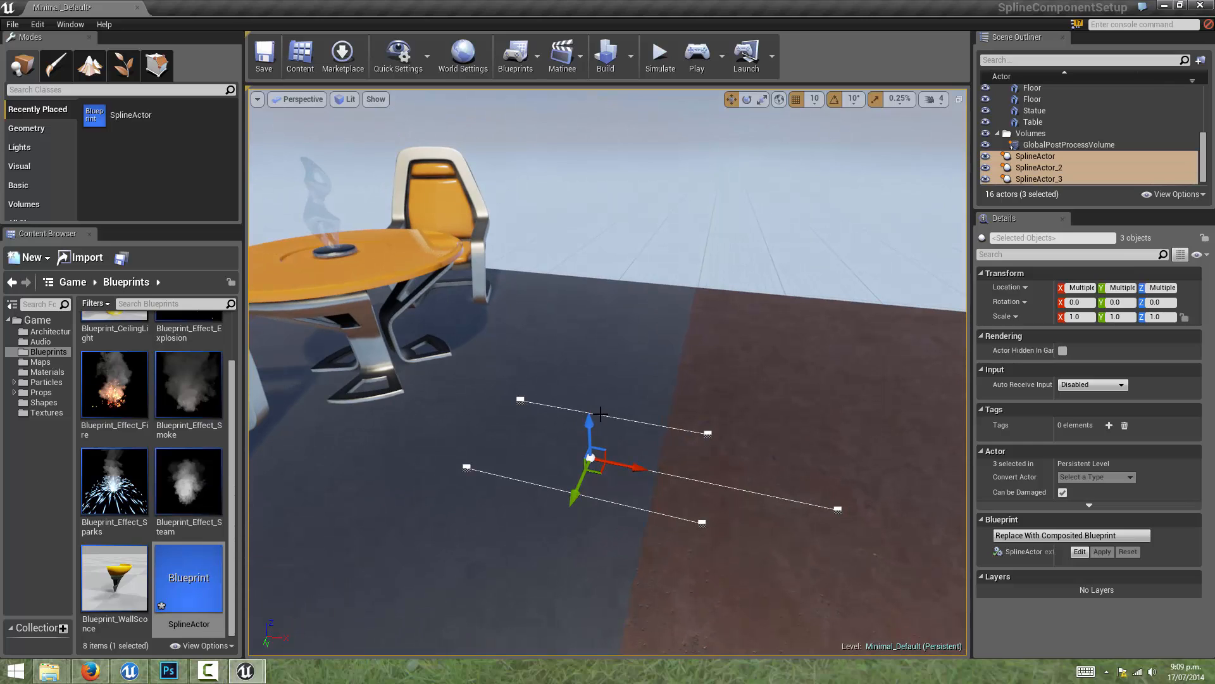
mouse_move(1038, 179)
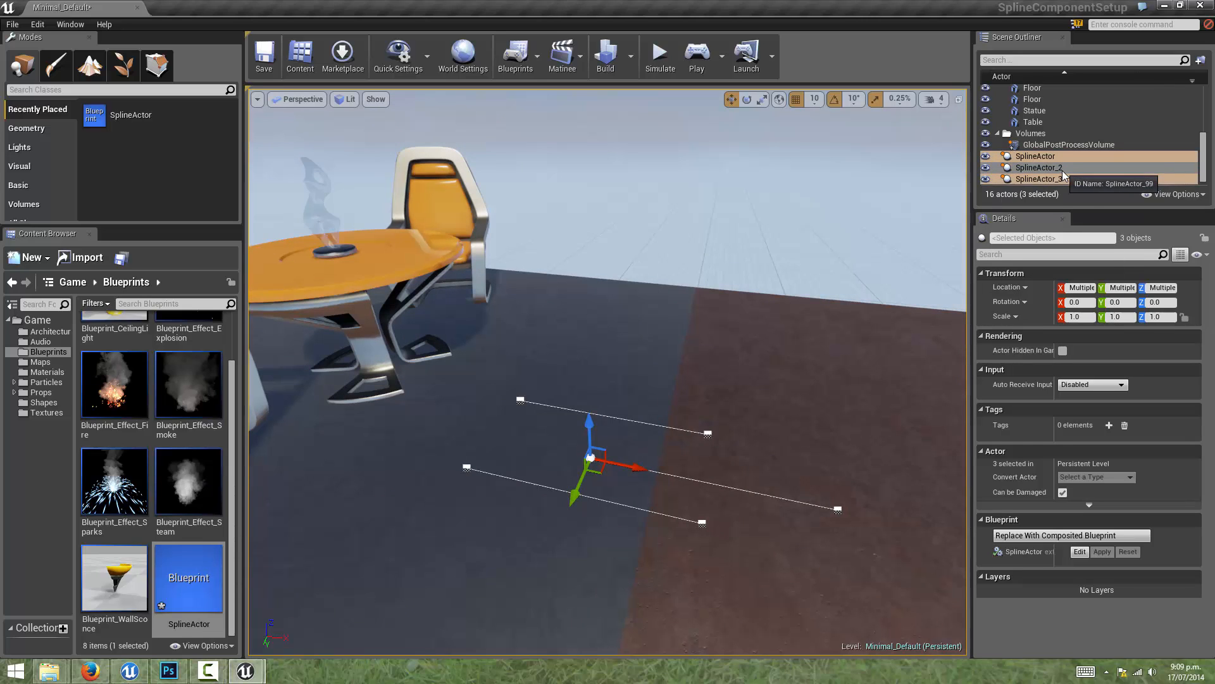
right_click(1038, 179)
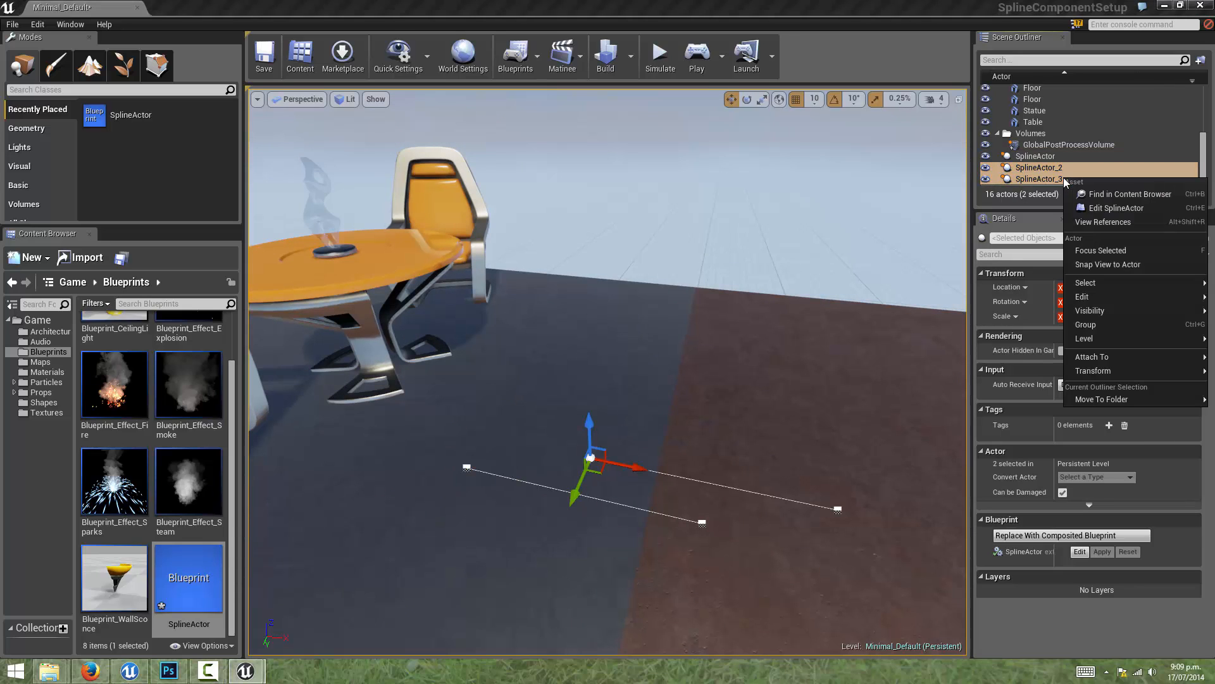
mouse_move(1085, 297)
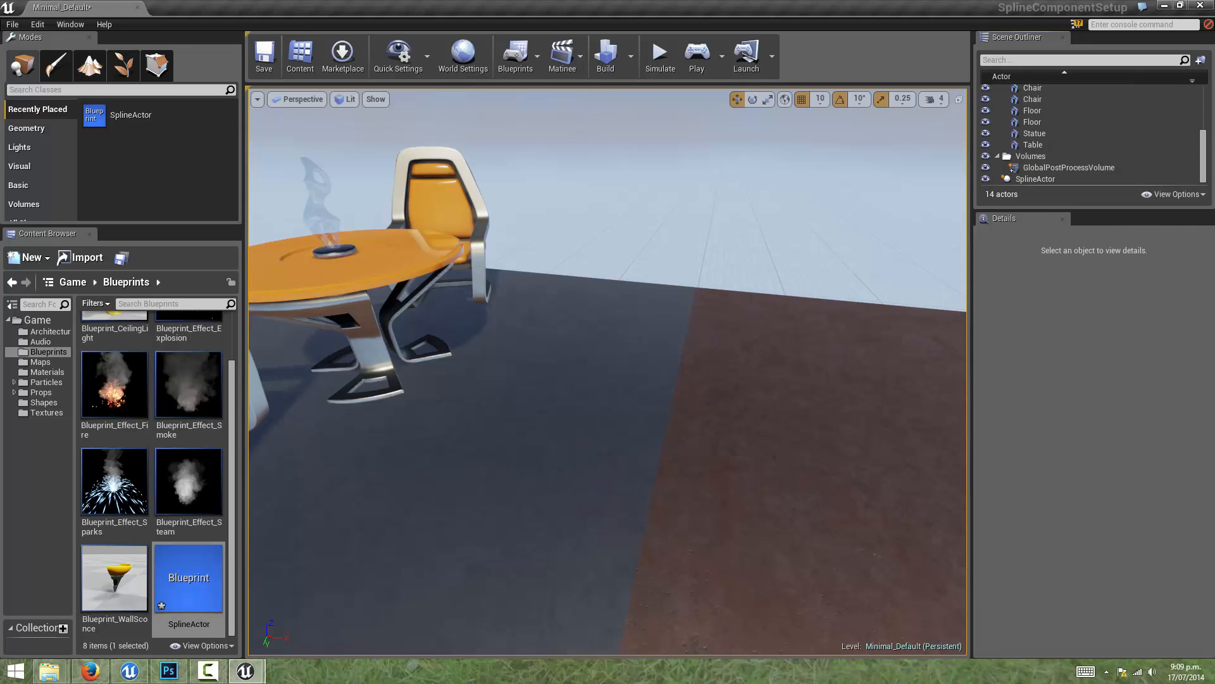
click(1036, 179)
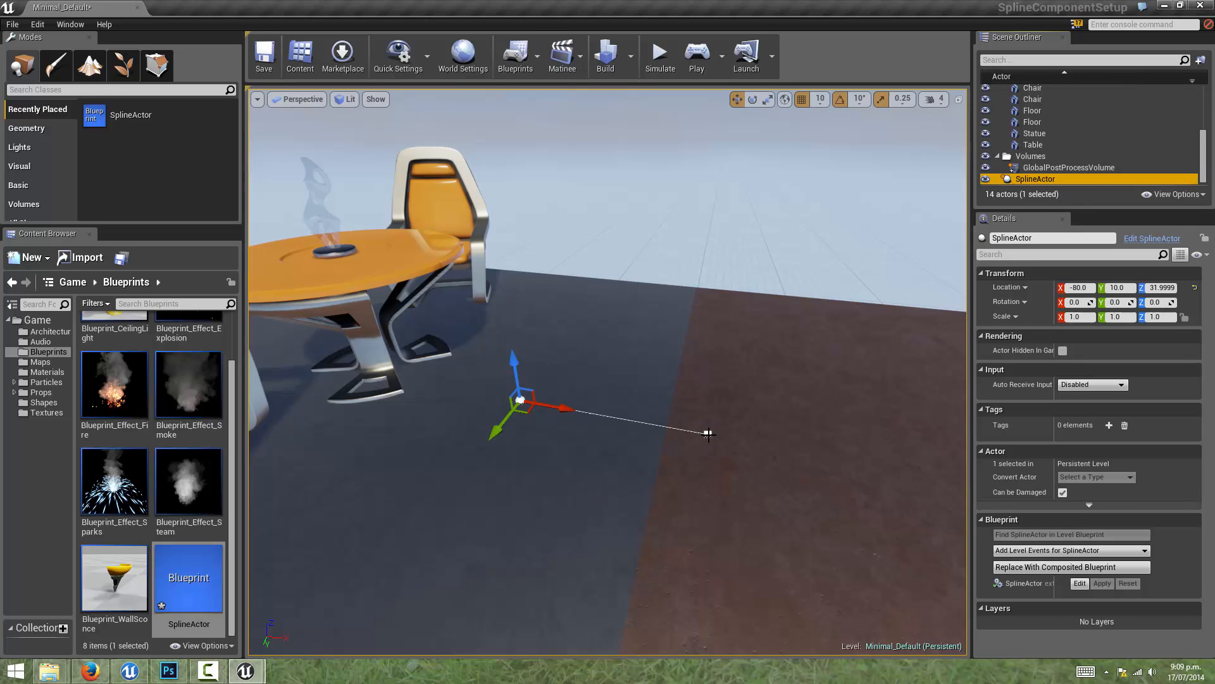
Drag the spline's far end out across the floor and its near end down toward the table.
drag(519, 399, 705, 434)
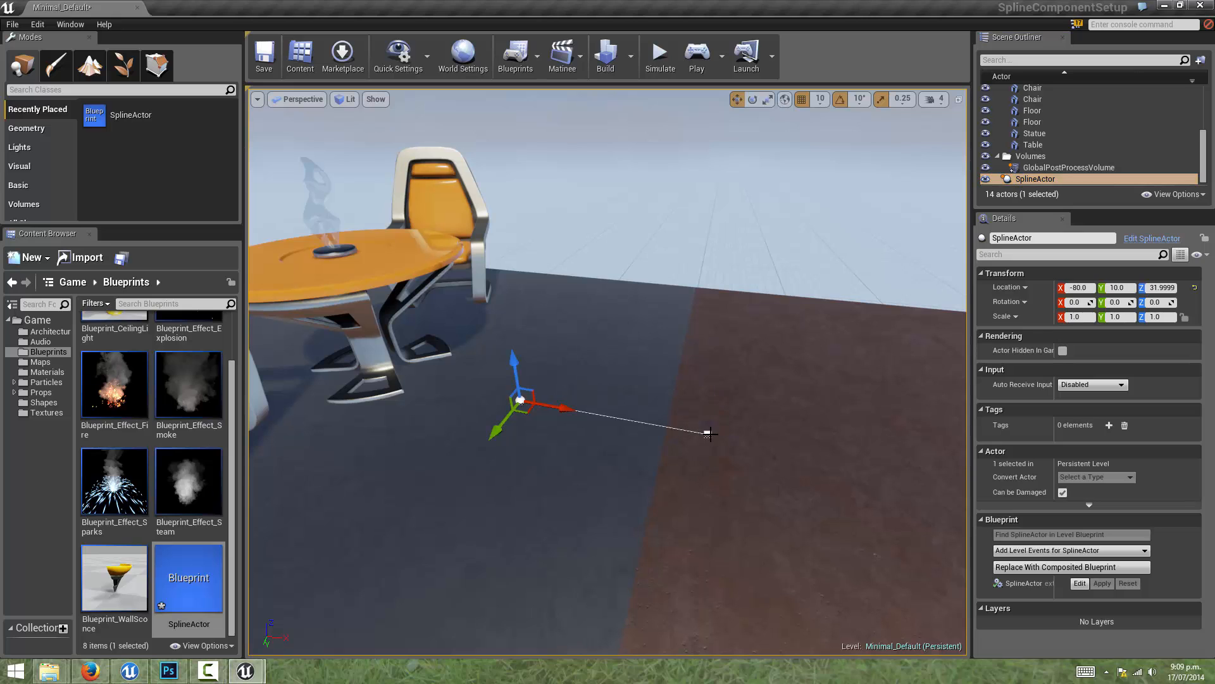
drag(709, 435, 737, 403)
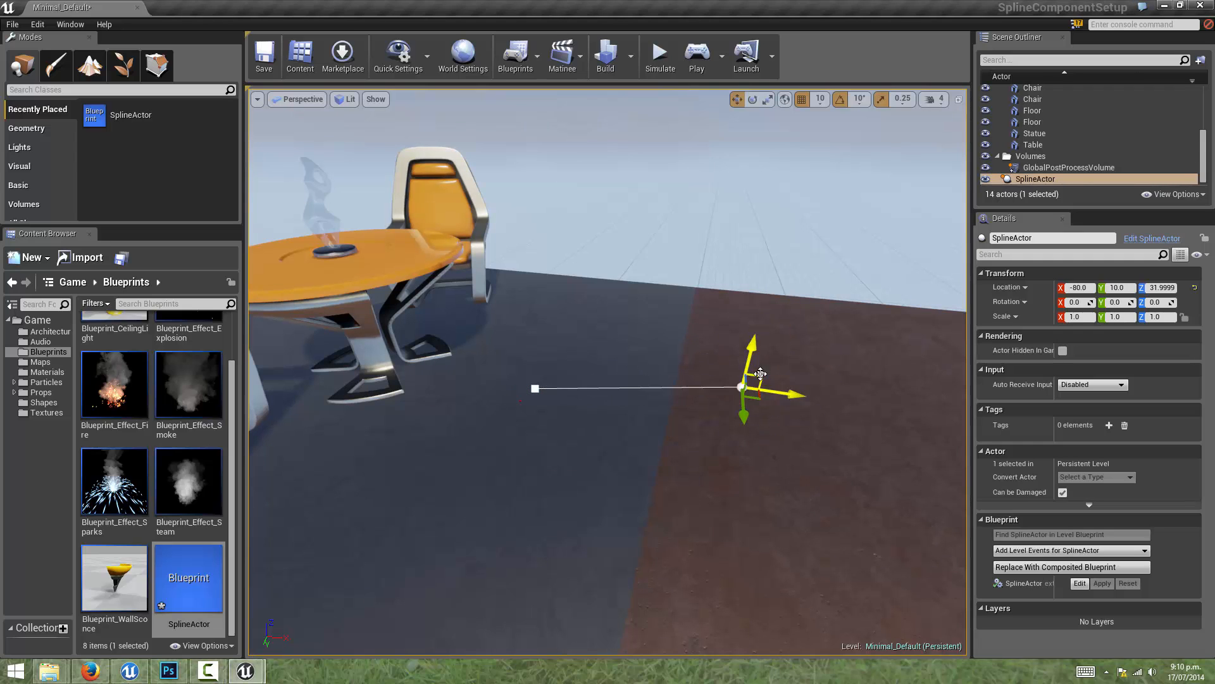
drag(740, 386, 534, 387)
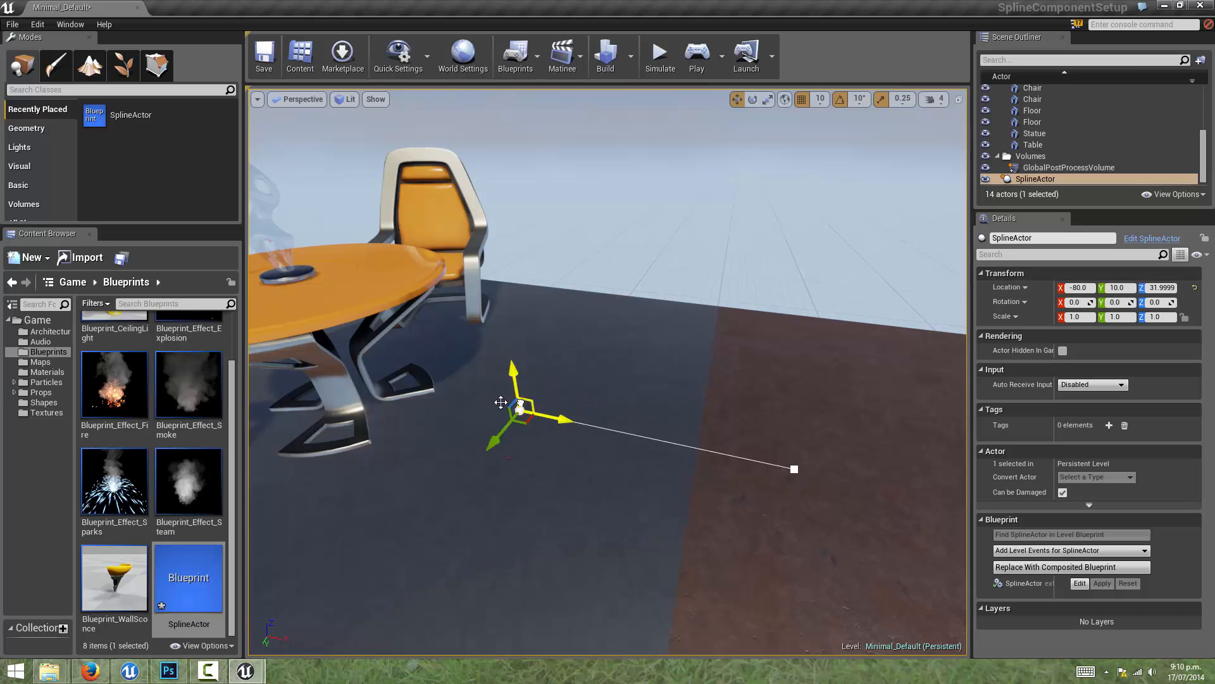
drag(519, 403, 454, 398)
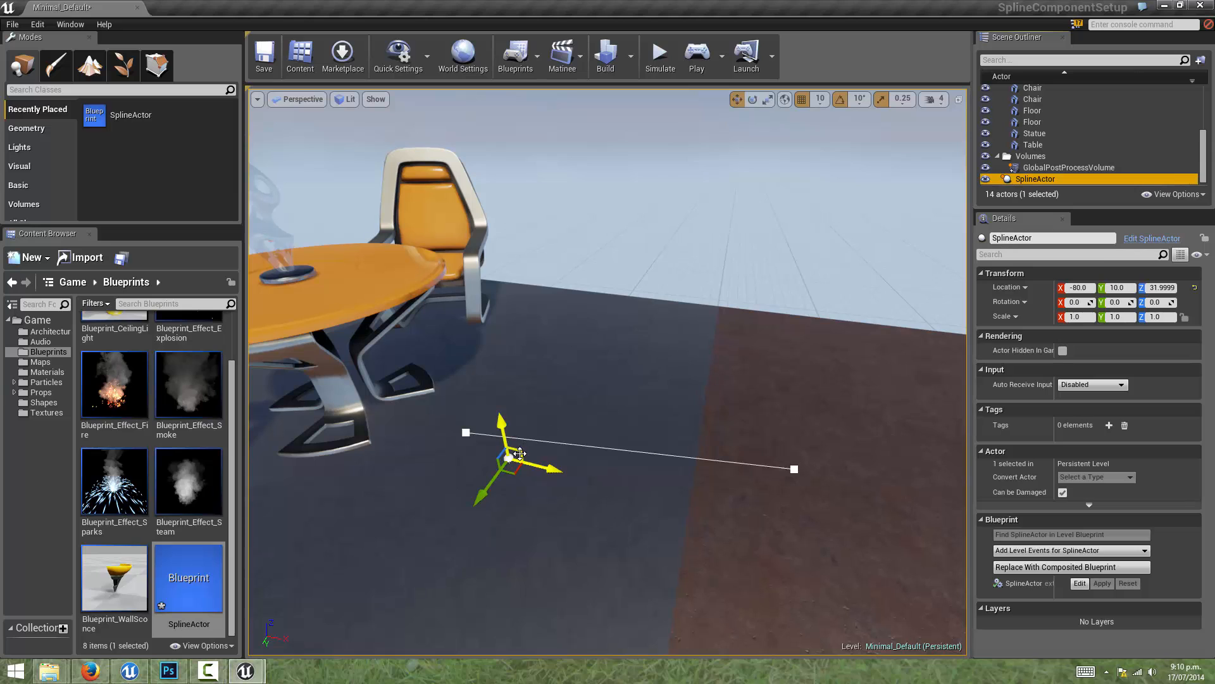
drag(508, 457, 620, 361)
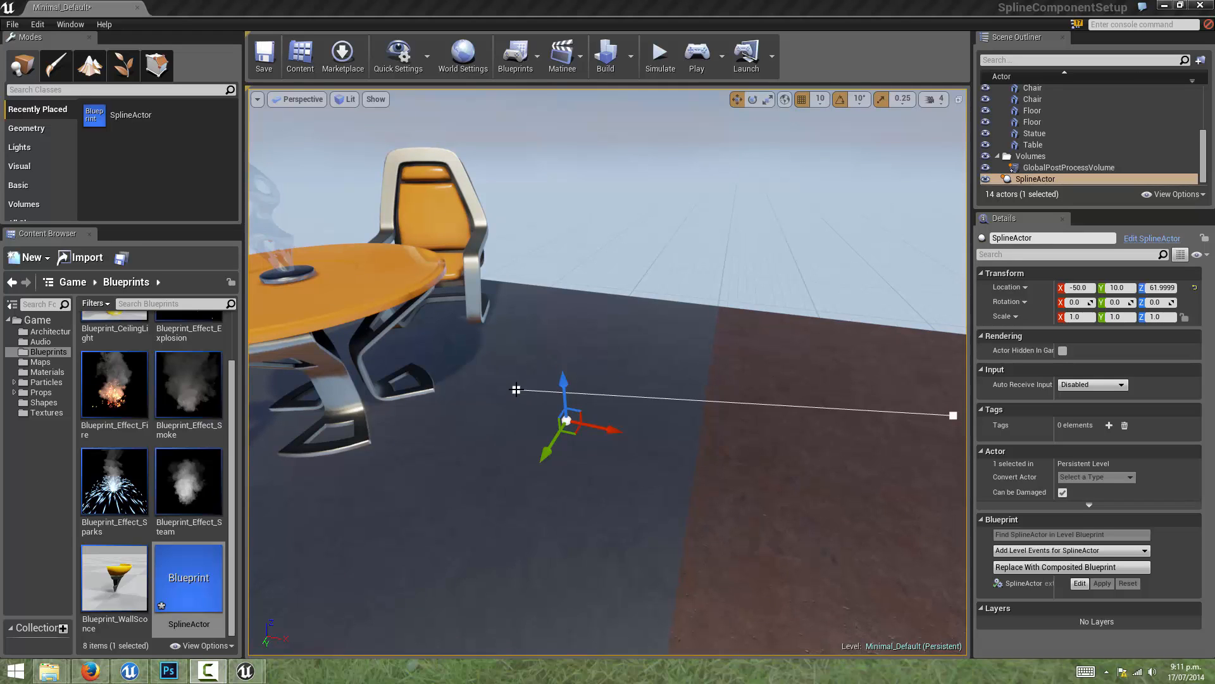
Alt-drag two extra points out of the spline to bend it.
drag(566, 419, 515, 389)
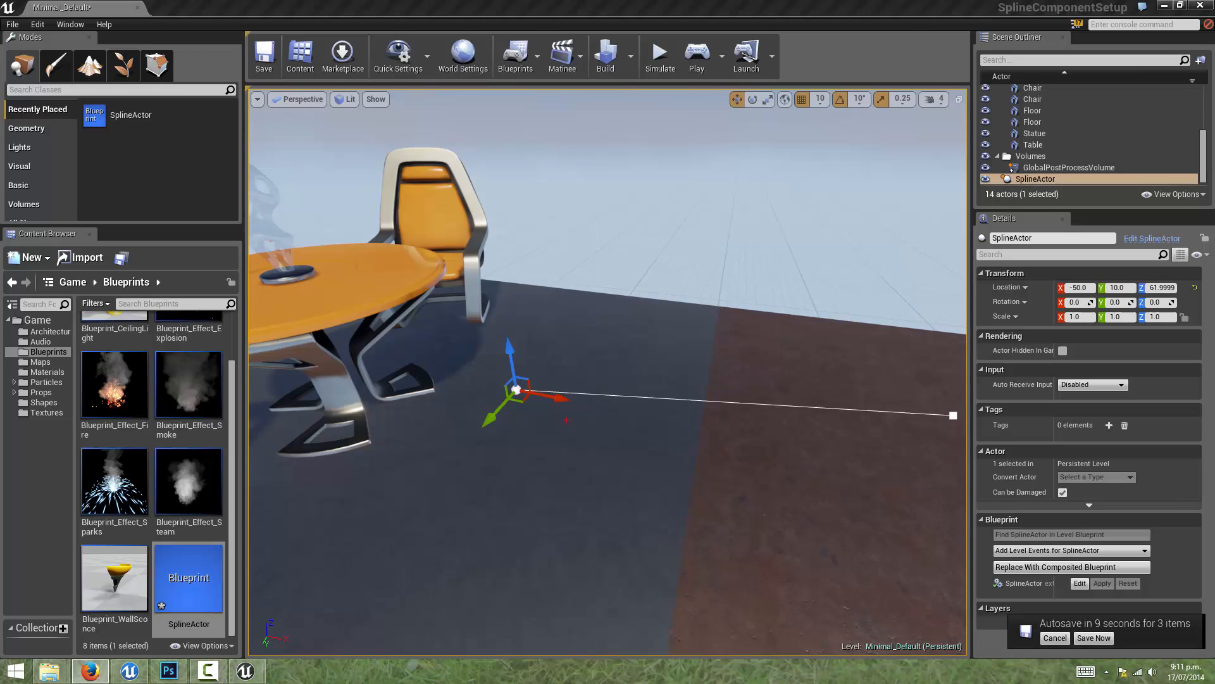
drag(515, 387, 588, 380)
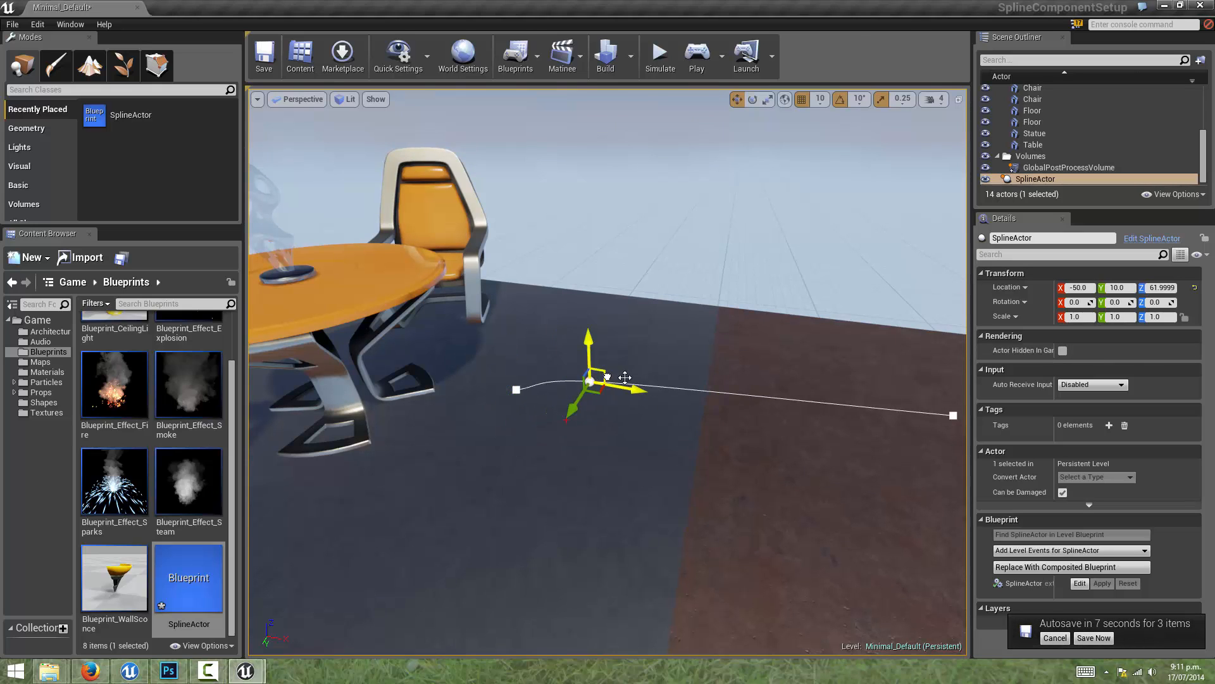
drag(589, 380, 701, 427)
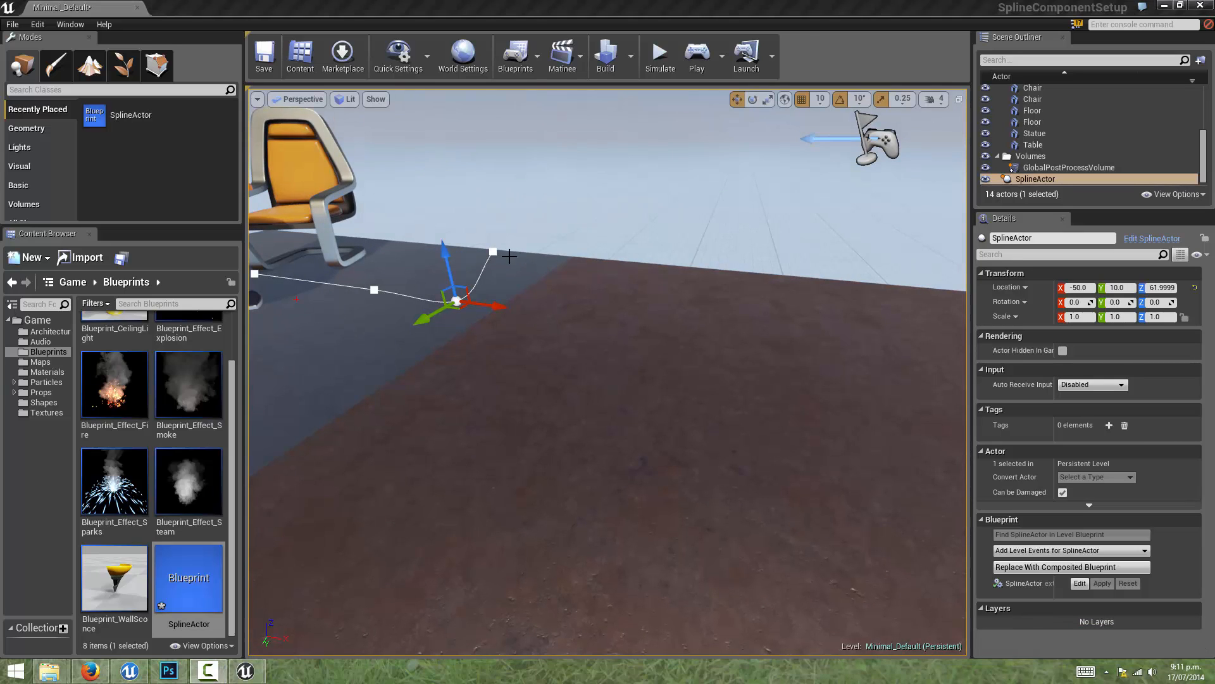
Delete both added points with Delete Key, leaving a straight two-point spline.
right_click(493, 255)
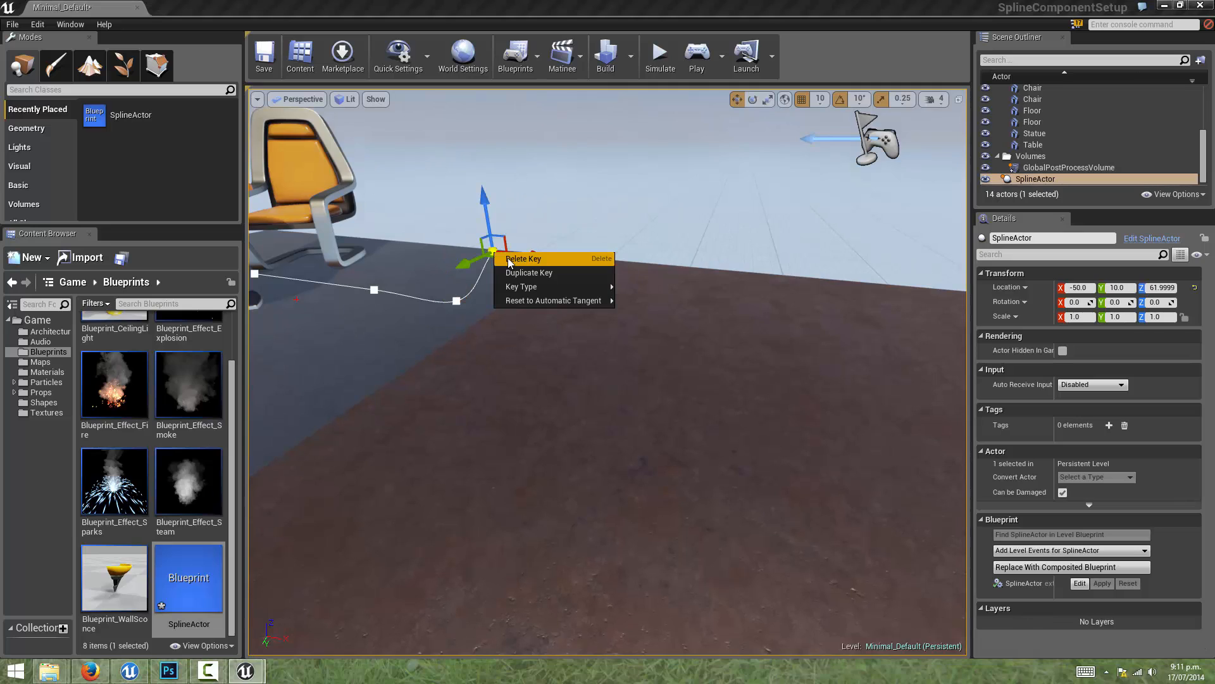
mouse_move(523, 258)
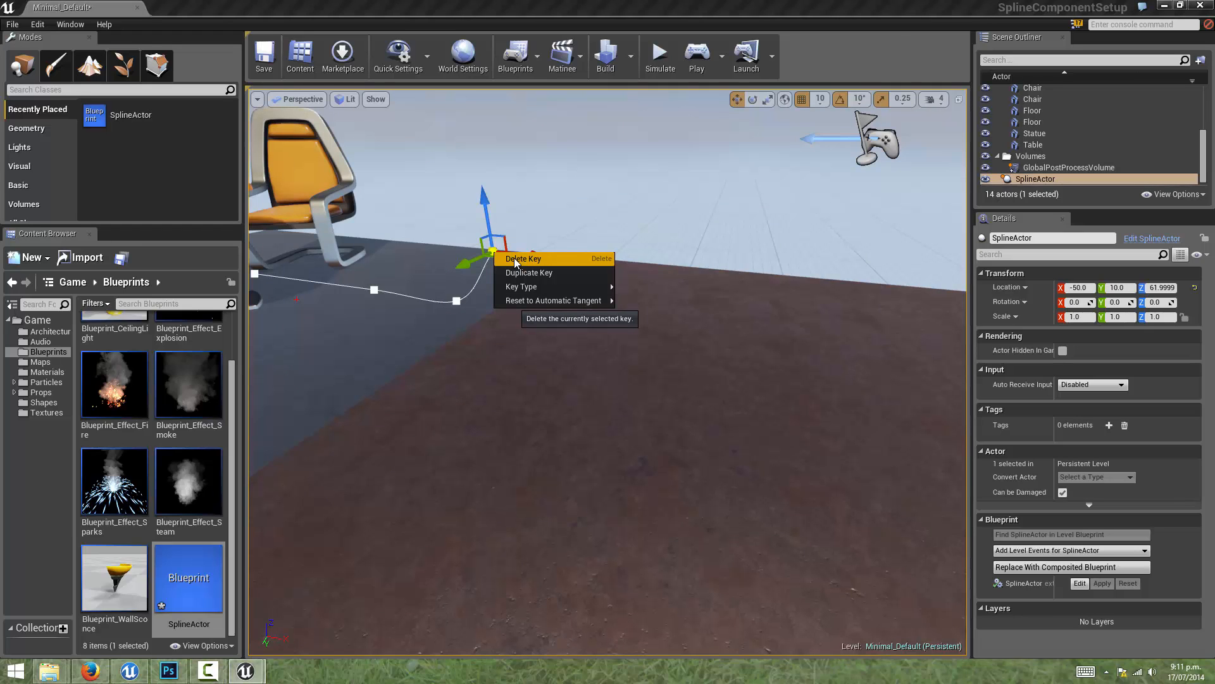
click(523, 258)
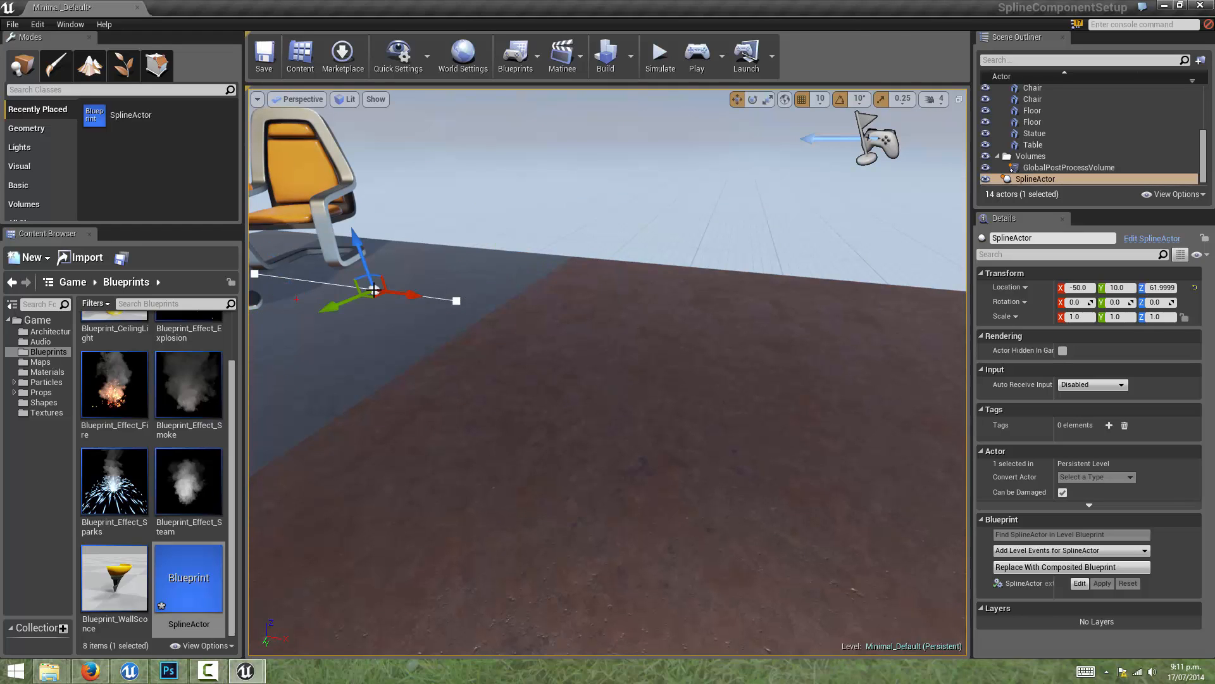
right_click(375, 292)
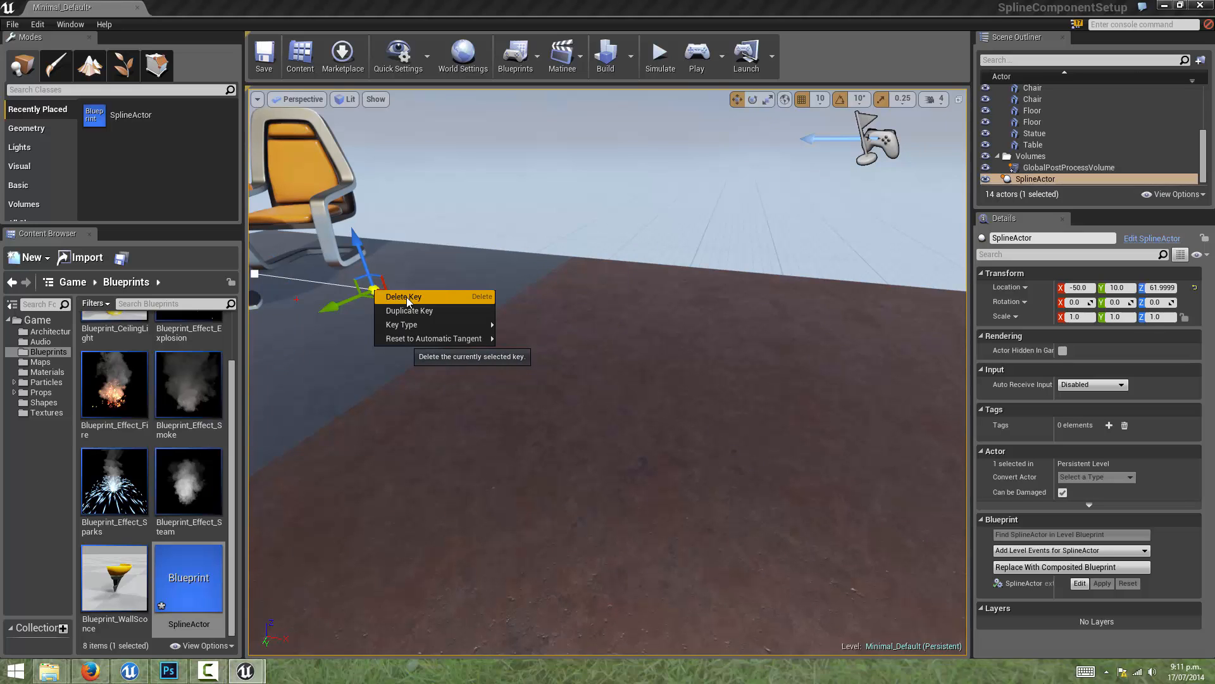
click(403, 296)
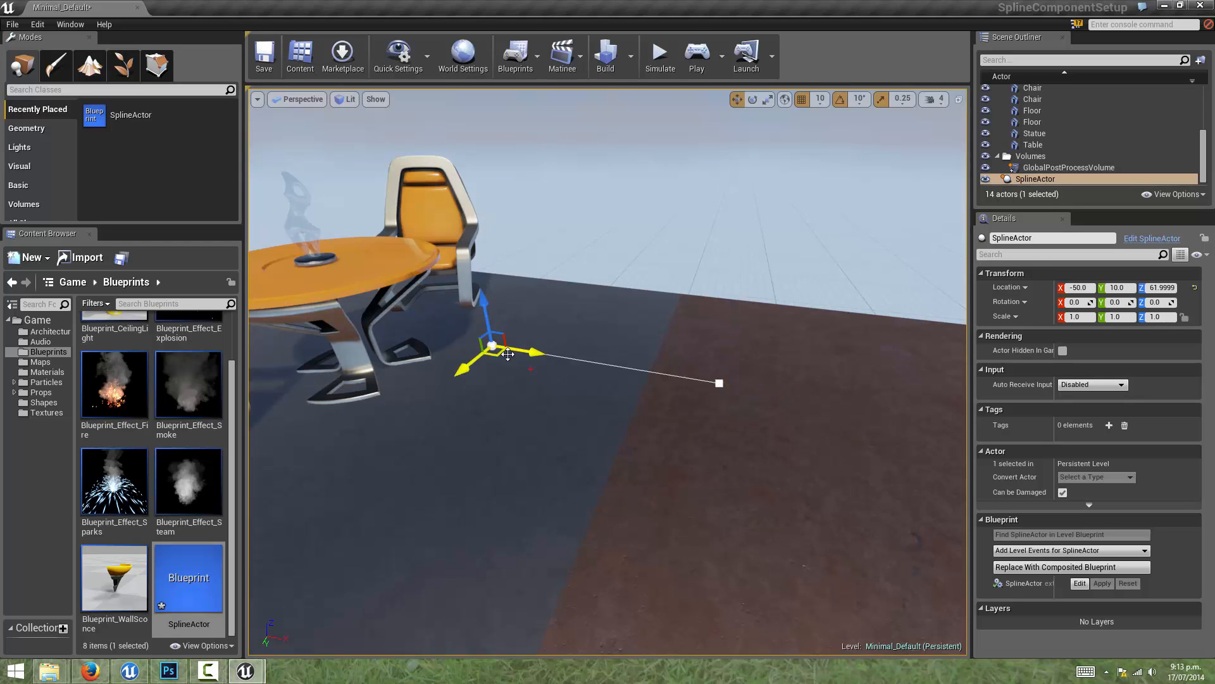
Pull a middle point out of the start point and drag middle and end points into a sweeping curve.
drag(497, 349, 592, 391)
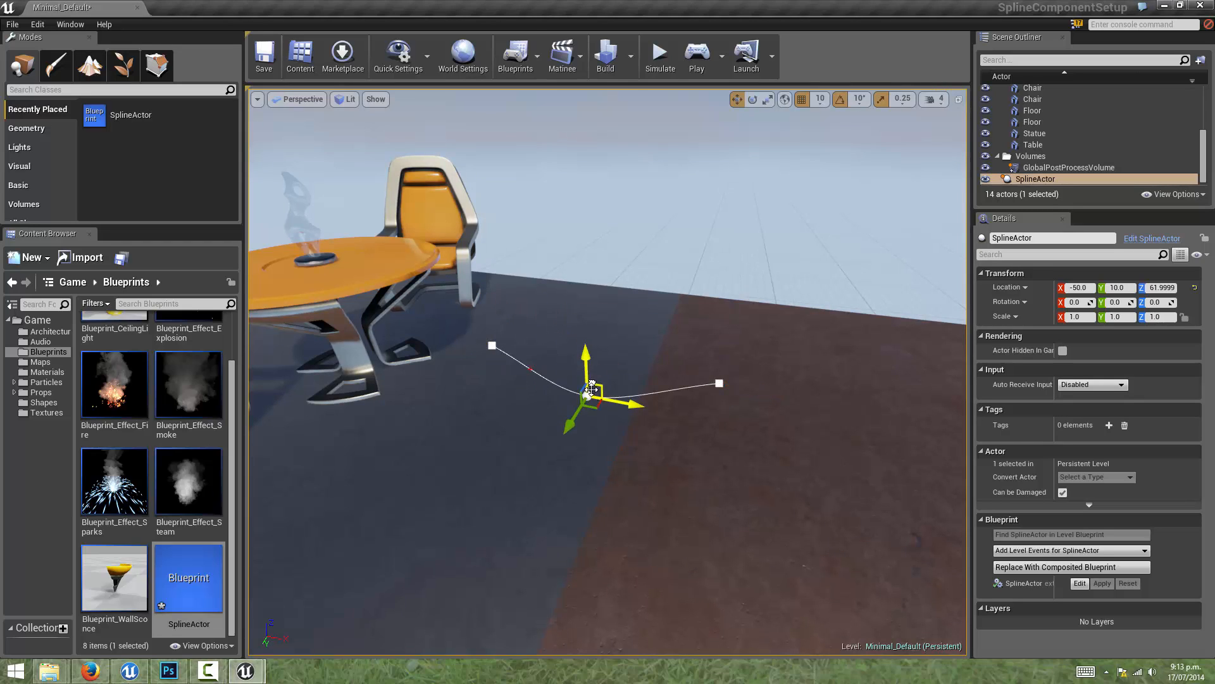
drag(589, 391, 720, 384)
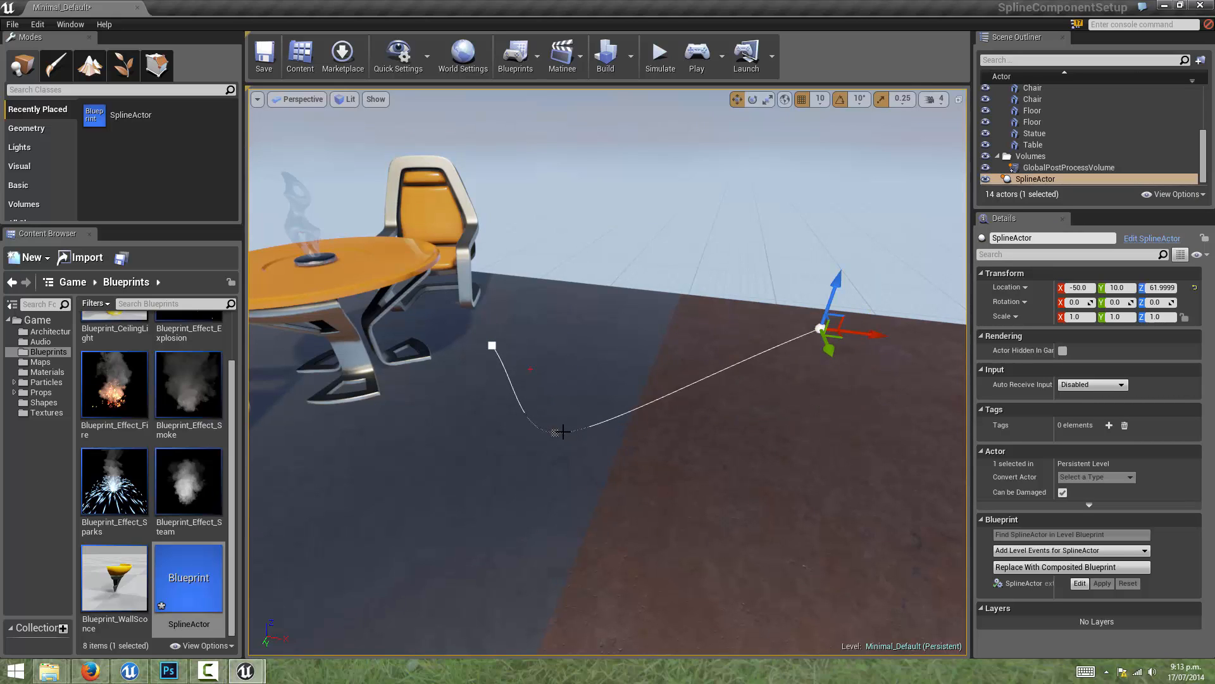
drag(821, 329, 734, 423)
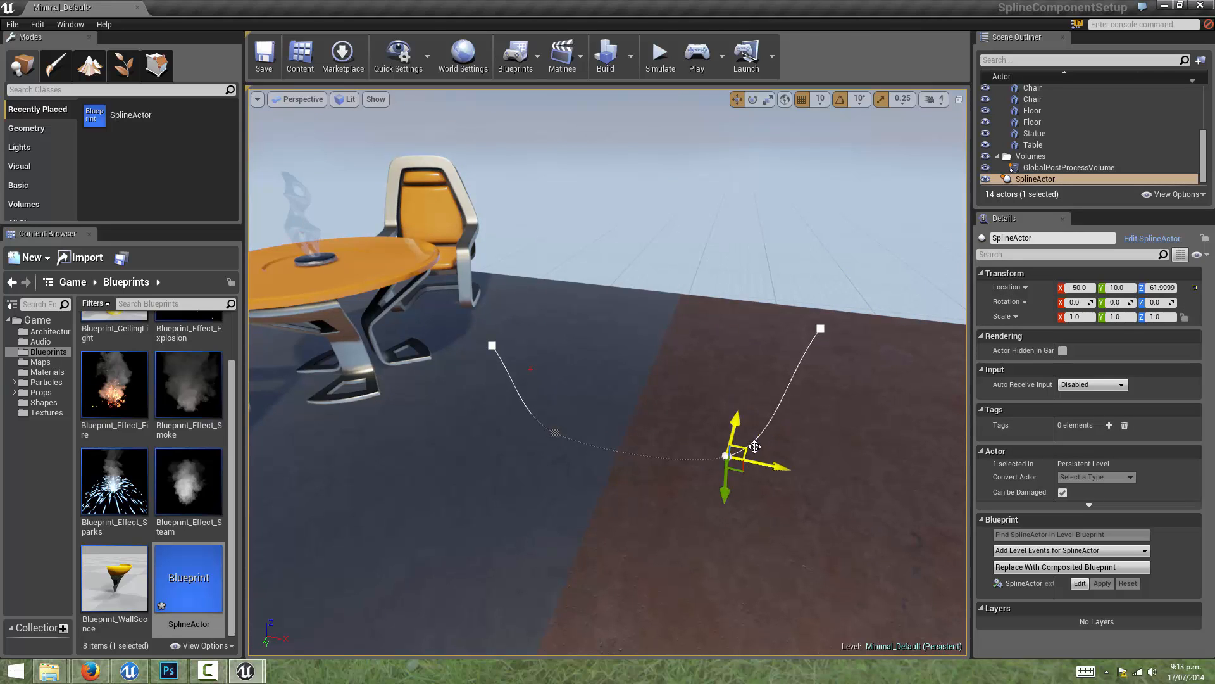
drag(724, 453, 737, 406)
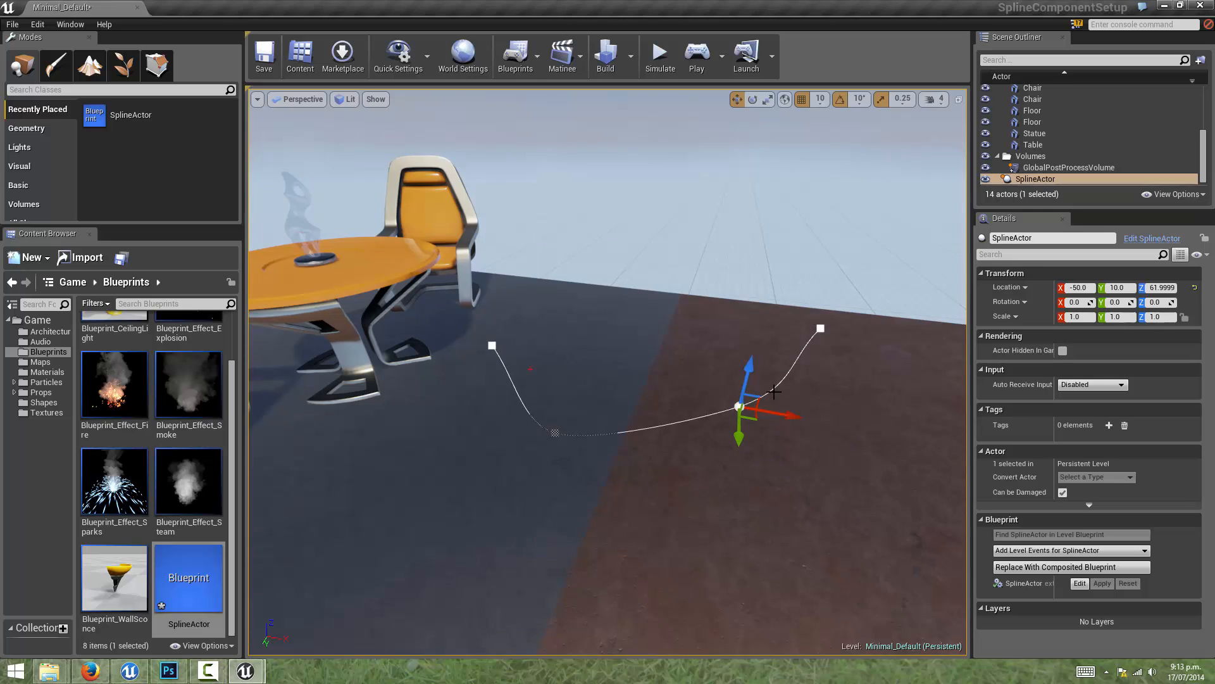
mouse_move(628, 446)
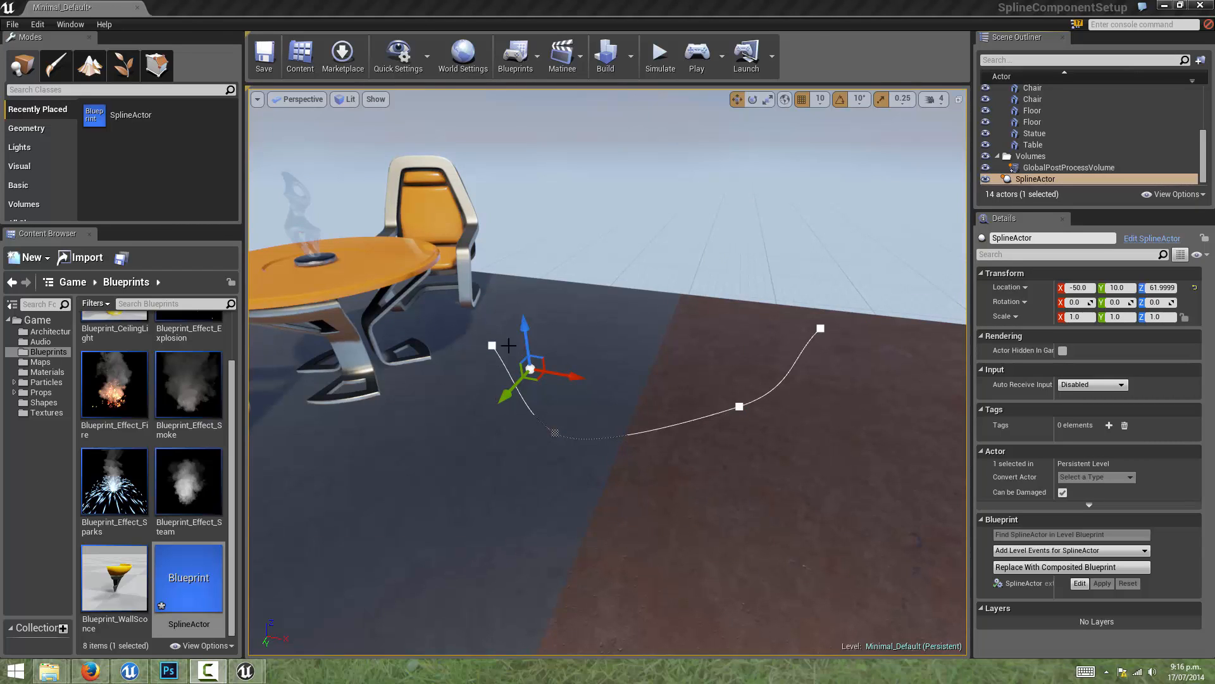
mouse_move(556, 432)
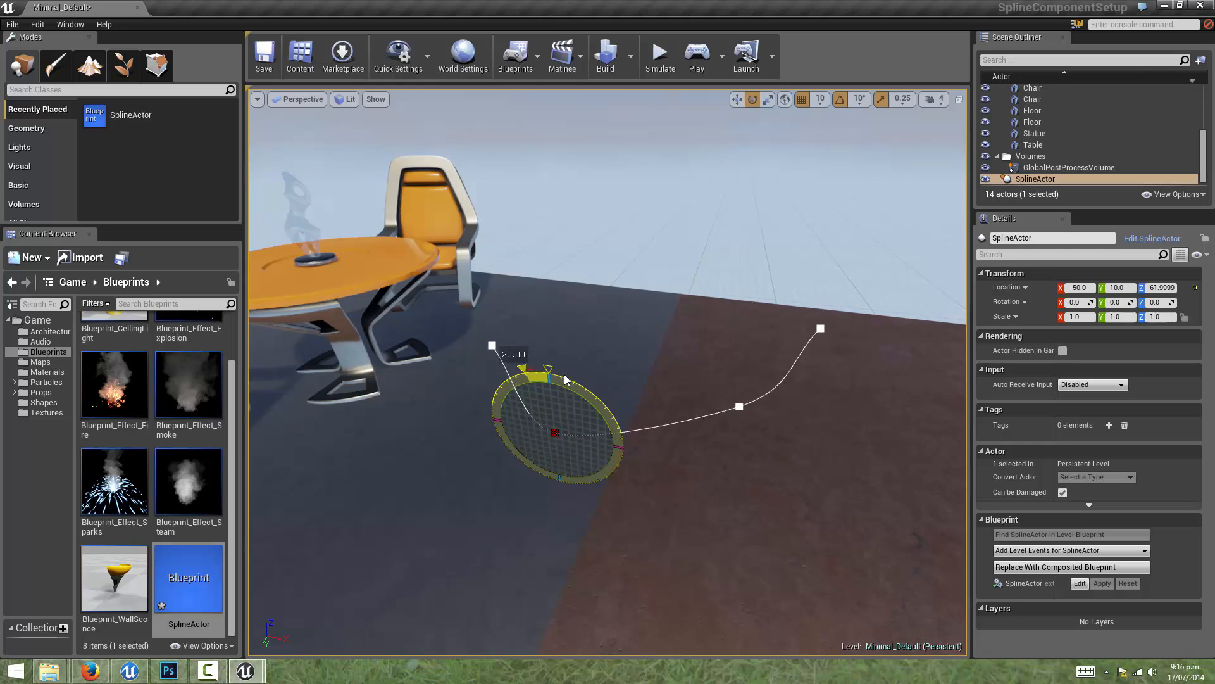
Rotate the first spline point's tangent about 20 degrees to reshape the curve's start.
drag(543, 369, 621, 415)
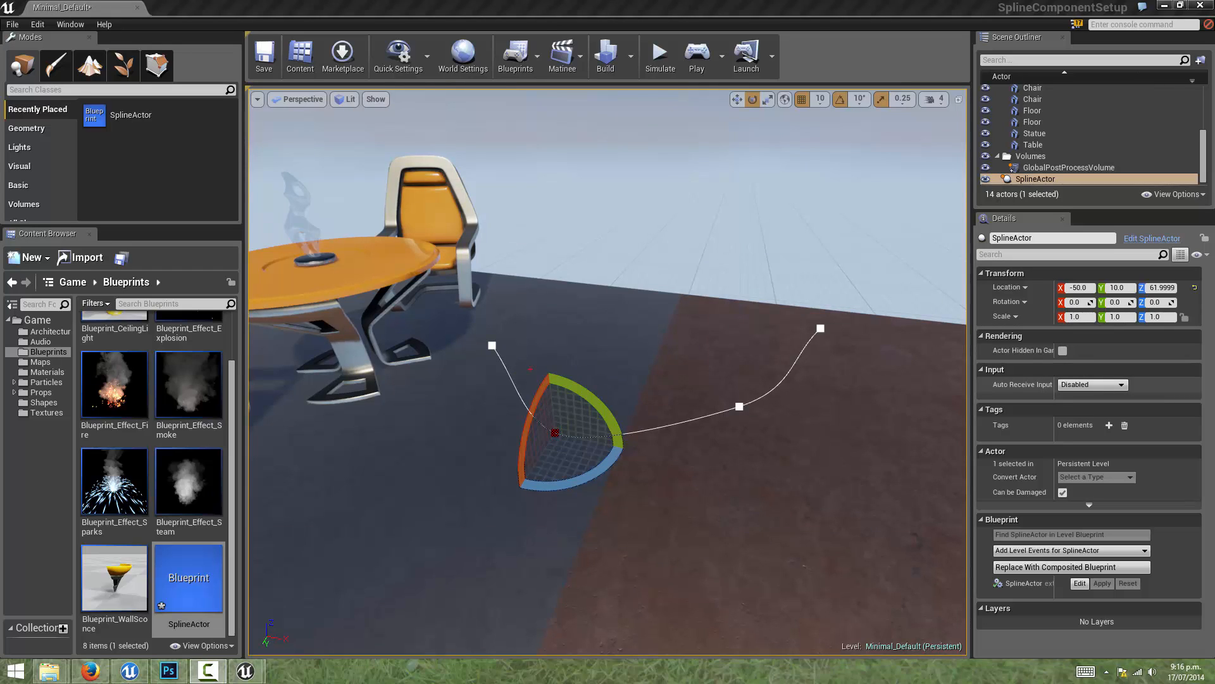
mouse_move(572, 425)
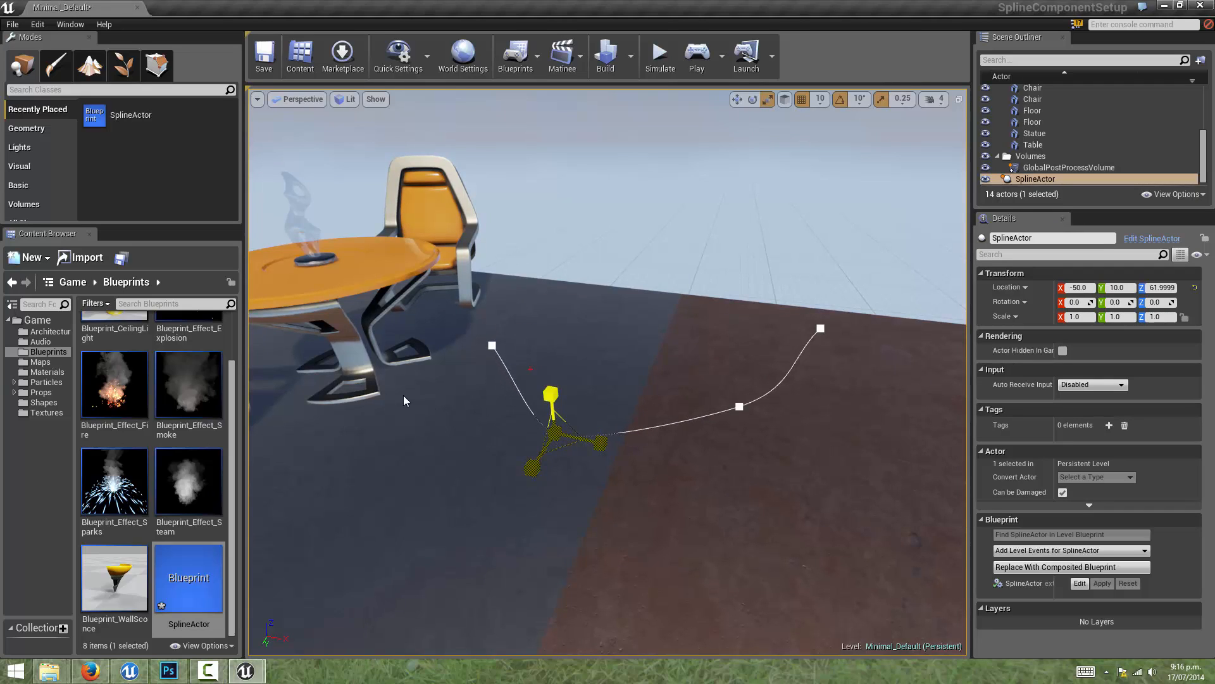
mouse_move(267, 354)
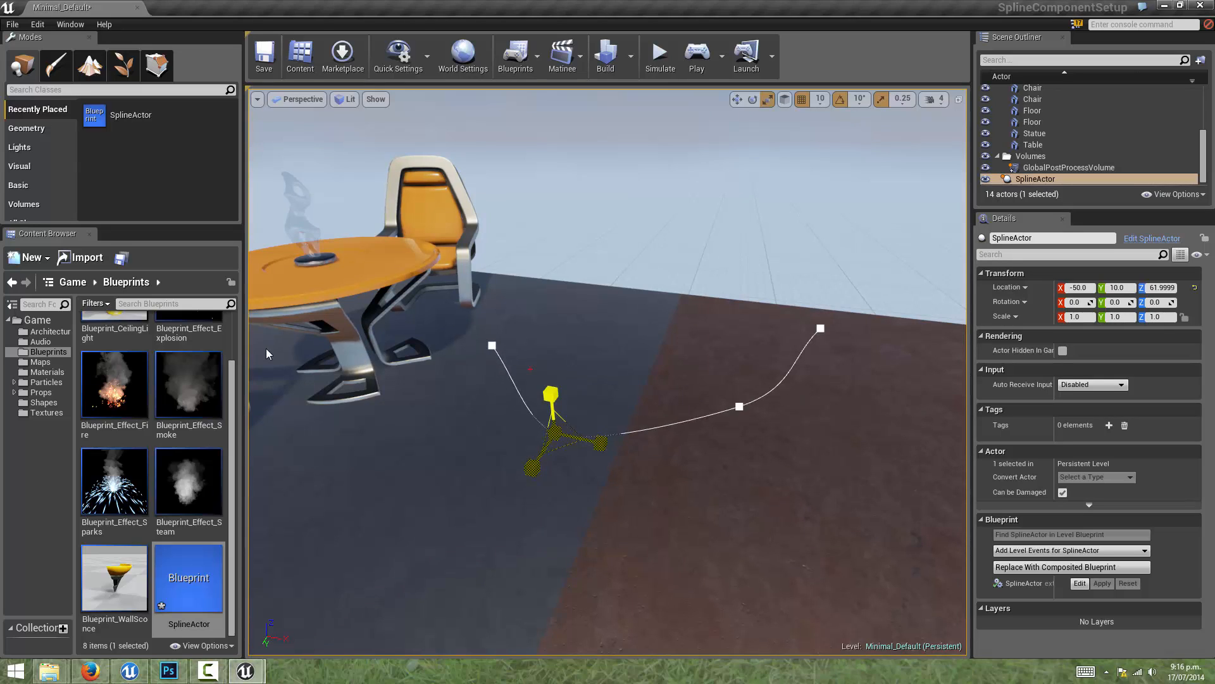